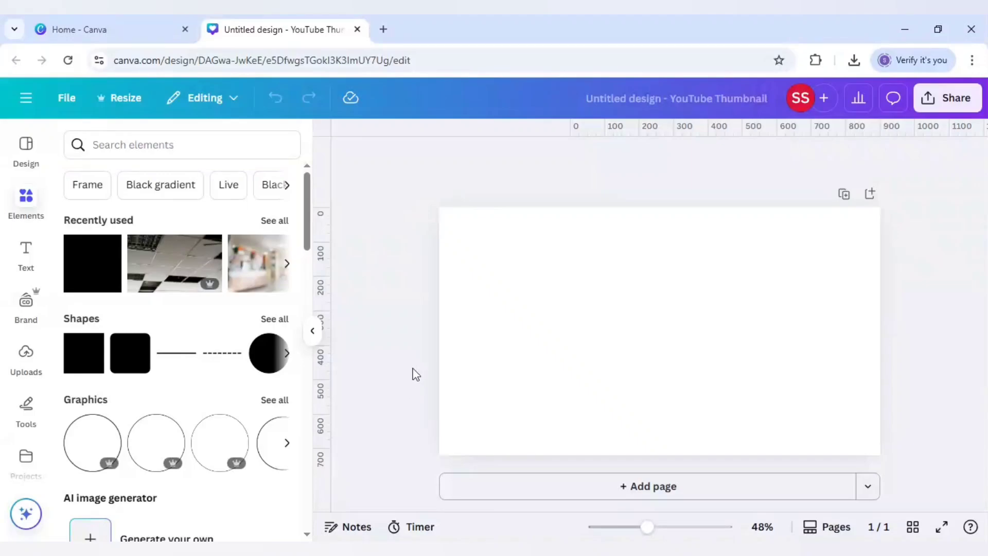
mouse_move(415, 373)
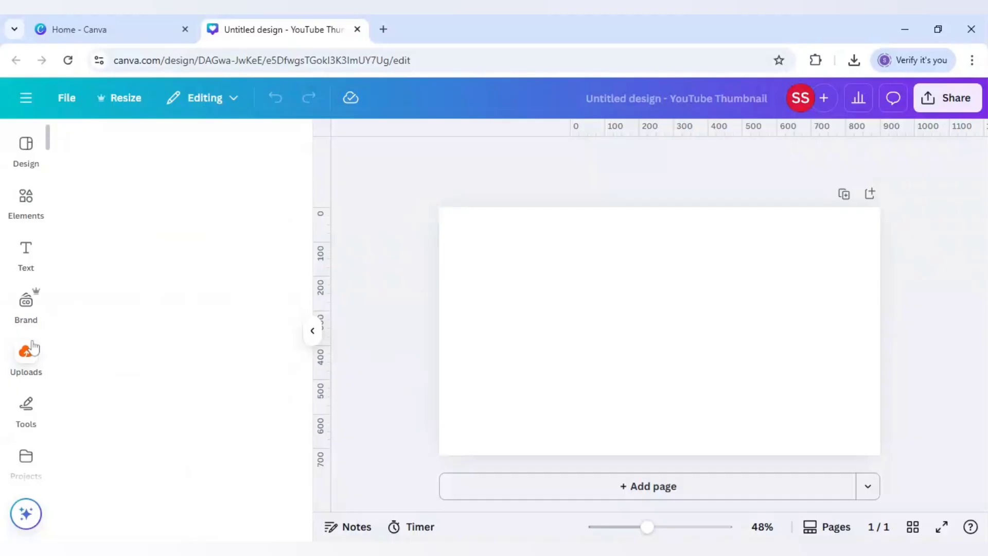
Step: Add the uploaded desert road photo to fill the blank thumbnail page
click(26, 360)
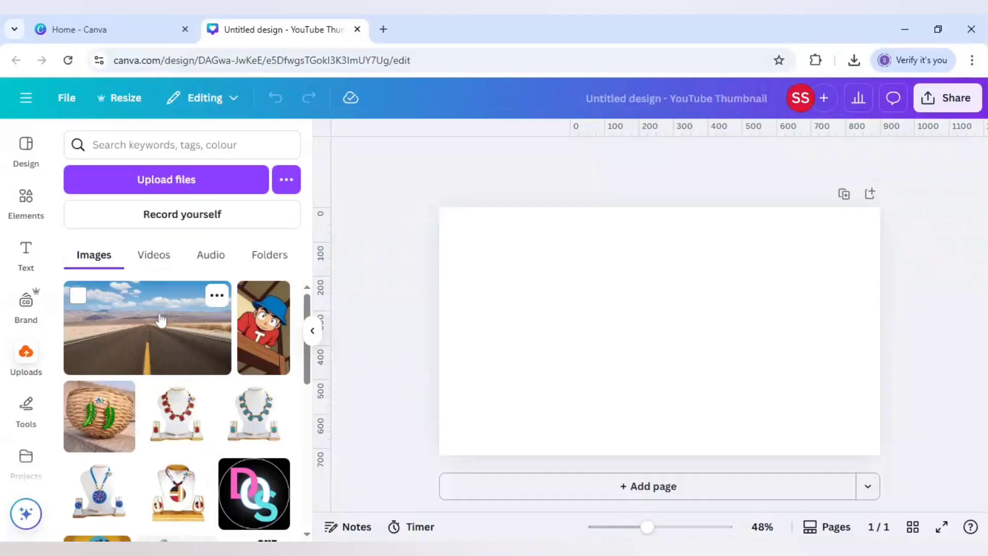
click(147, 327)
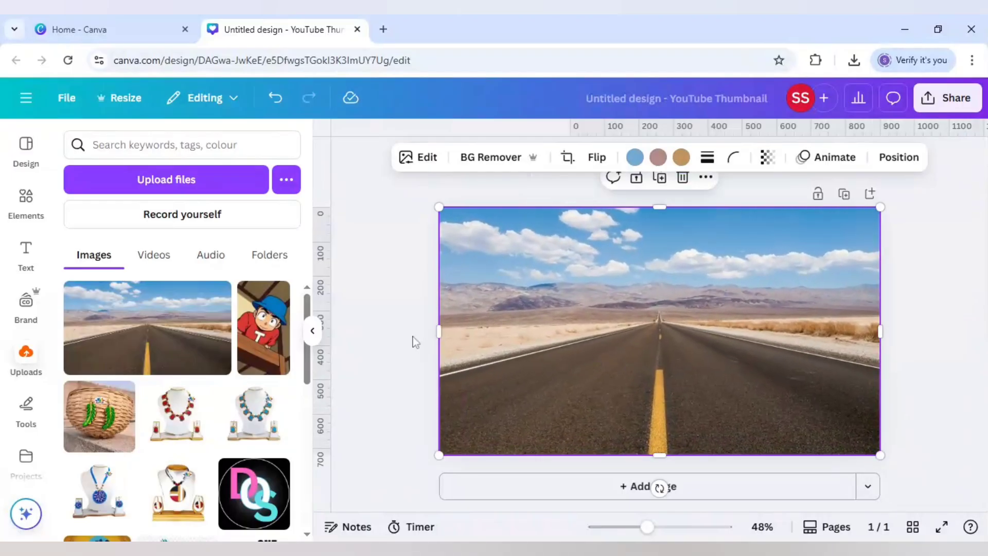
mouse_move(587, 364)
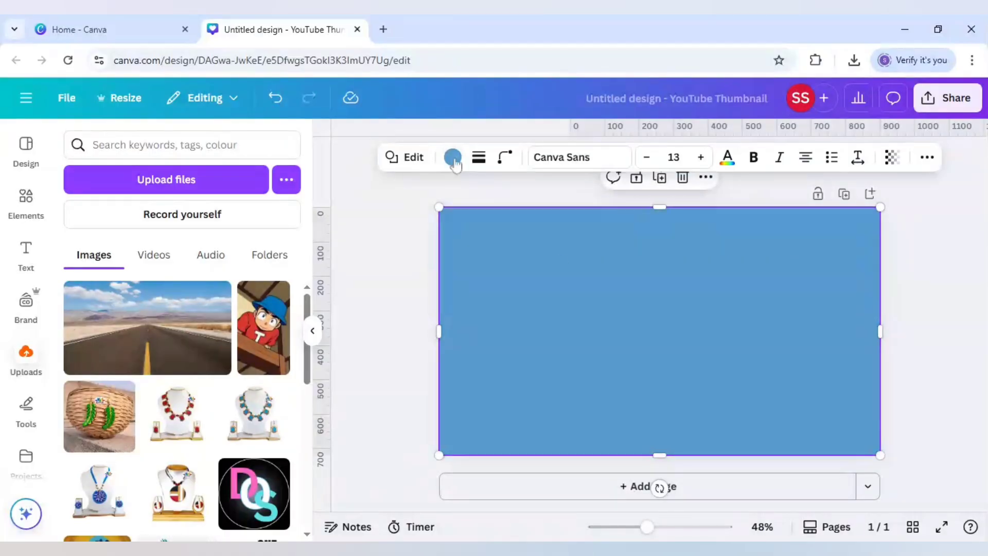
Step: Colour the overlay rectangle black and lower its transparency to about 64
click(453, 157)
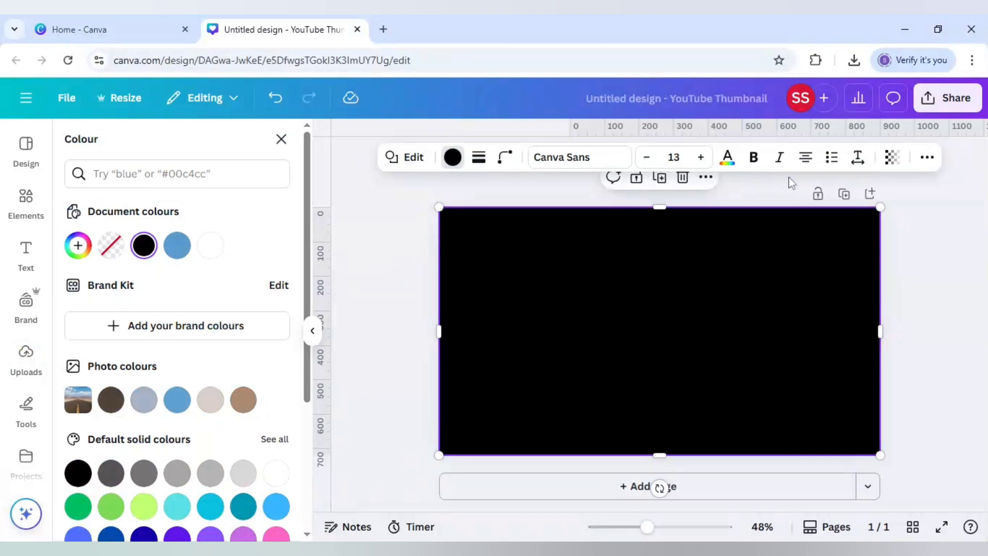
click(892, 157)
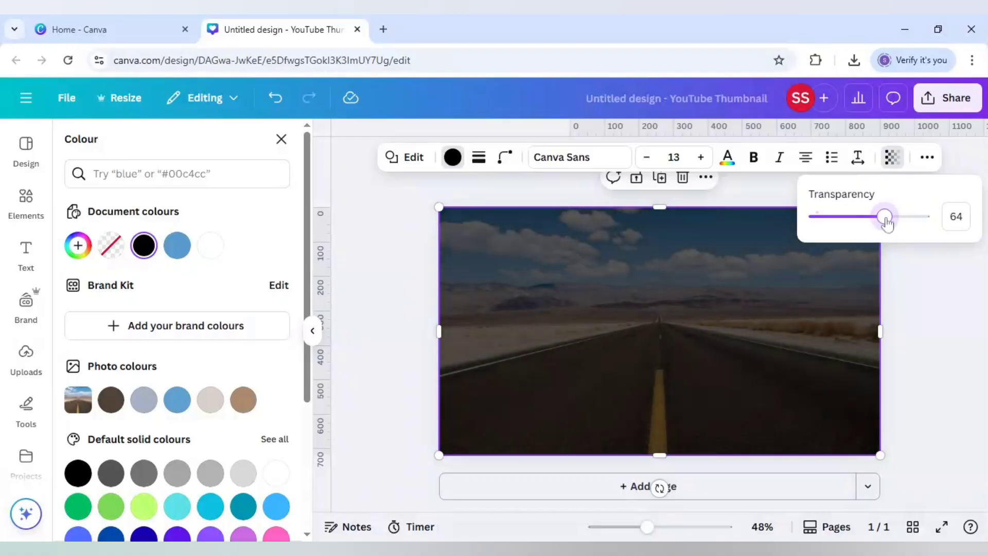
click(26, 358)
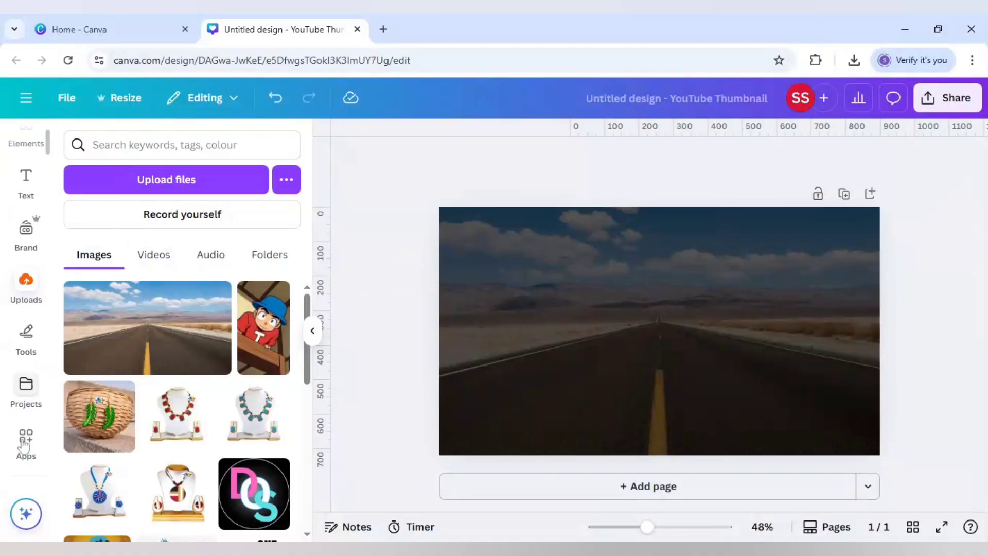
Step: Search the Apps library for 'type' and launch the TypeCraft app
click(26, 438)
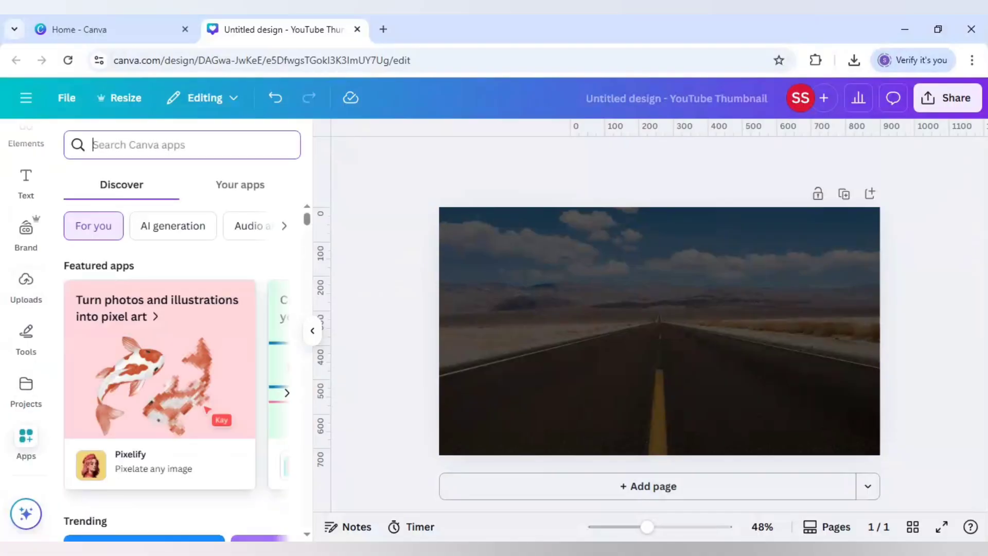
text(typecraft)
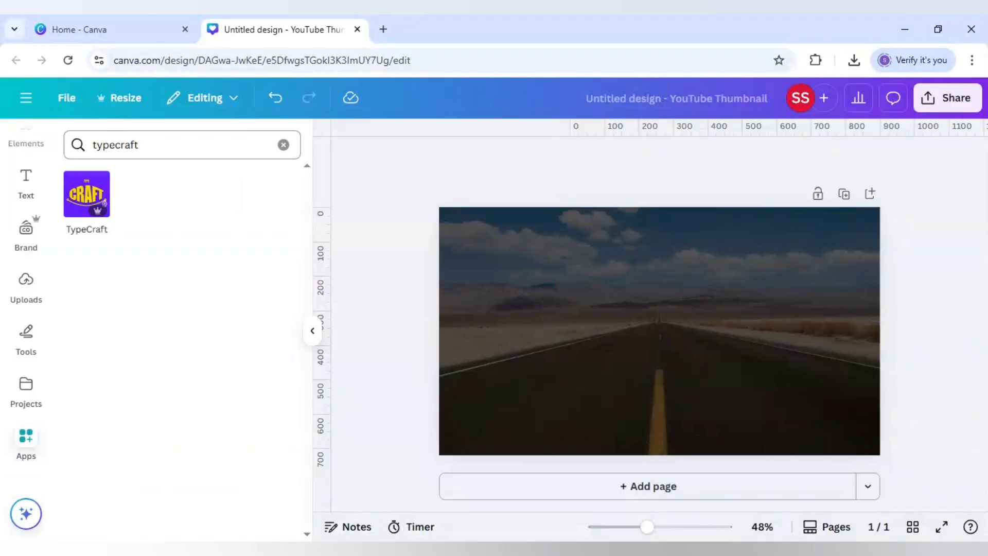
click(86, 194)
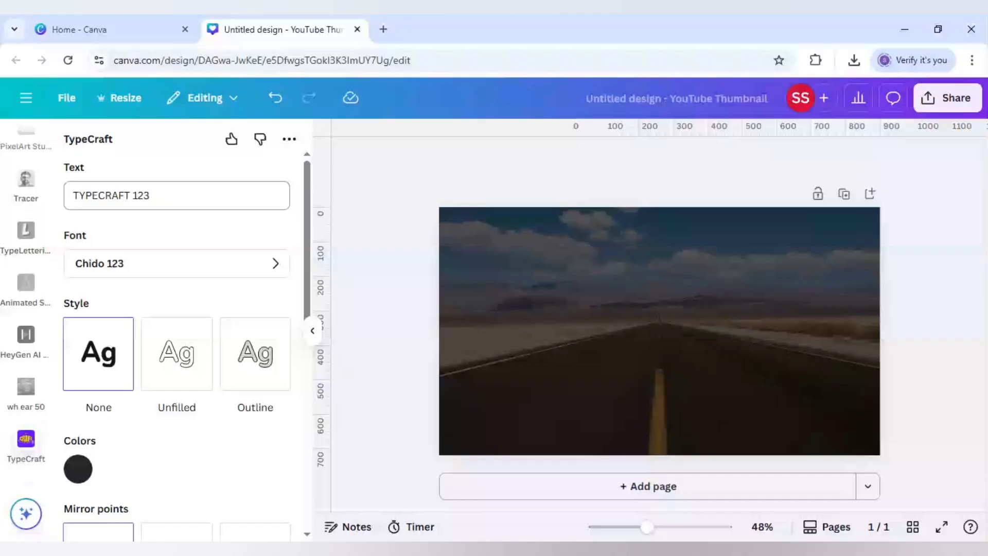
Step: Enter GLOW as white Anton Regular lettering in TypeCraft and reset its shape
text(GLOW)
text(anto)
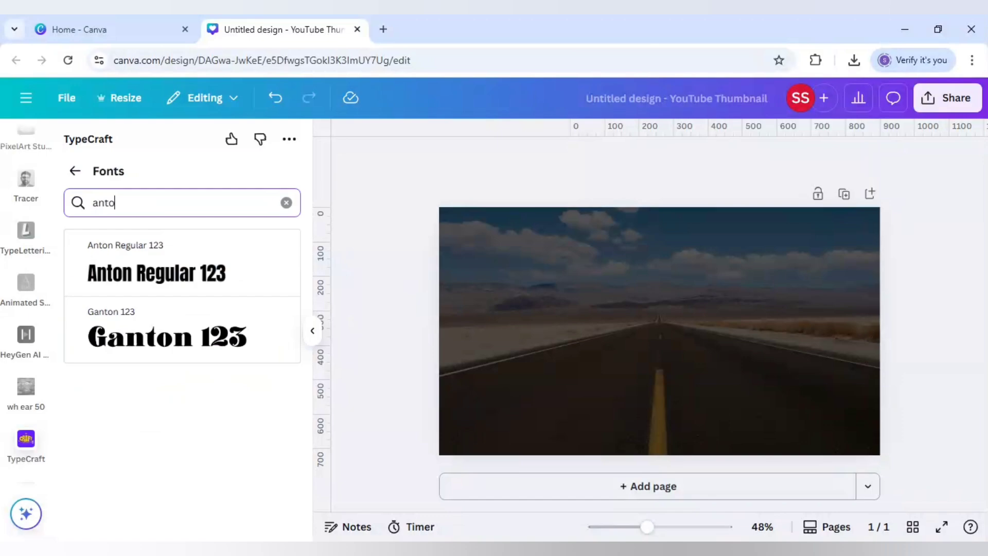
text(n)
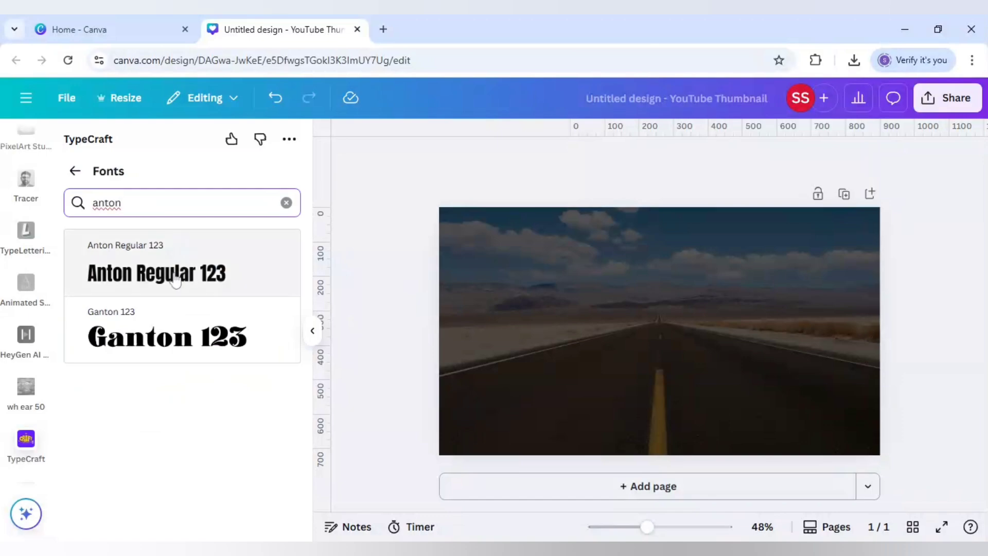
click(157, 273)
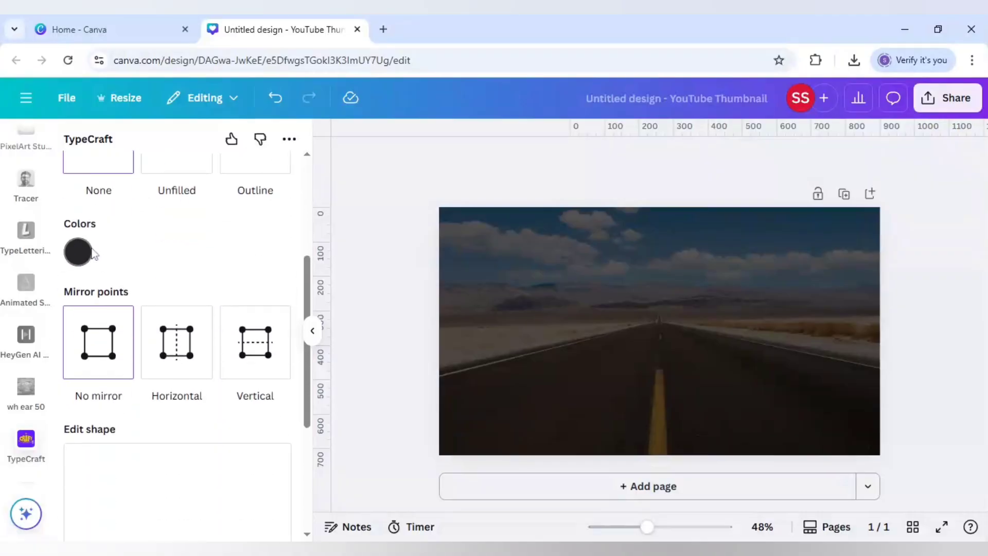
click(78, 251)
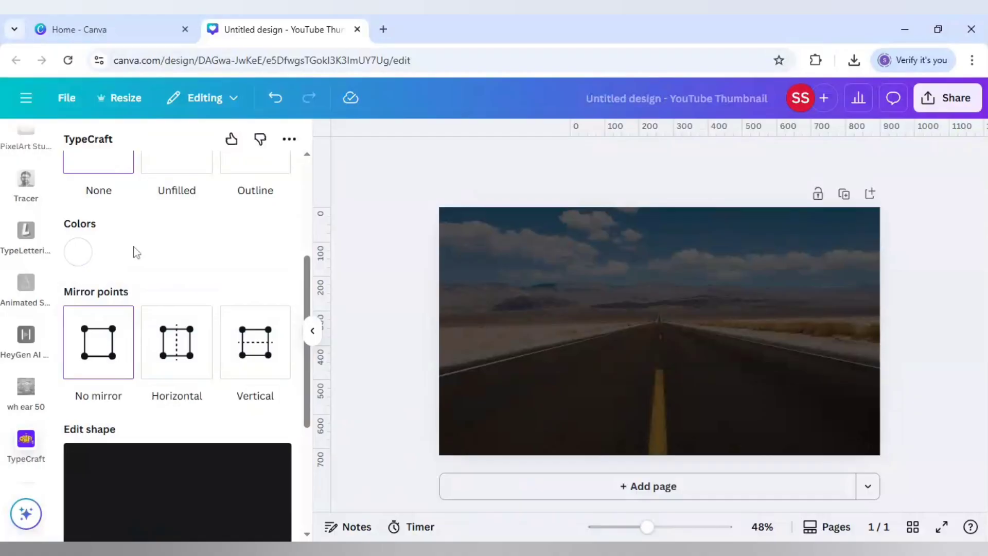
scroll(down, 3)
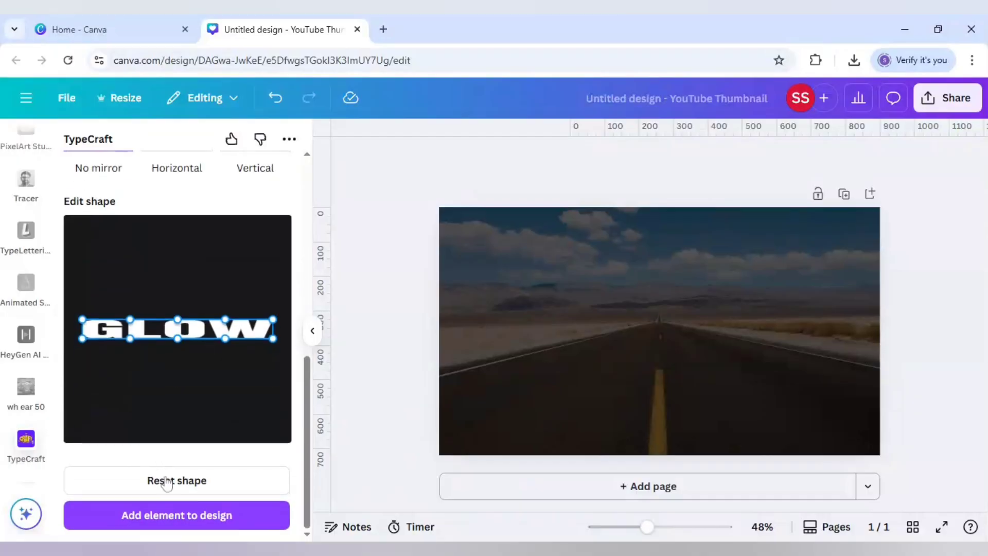
click(177, 480)
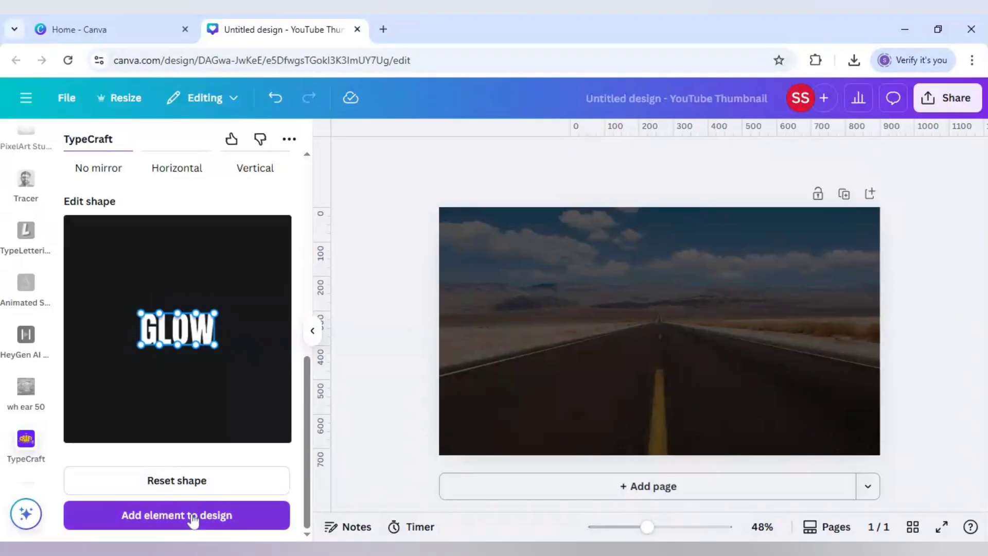
Step: Add the white GLOW lettering element onto the darkened road photo
click(176, 515)
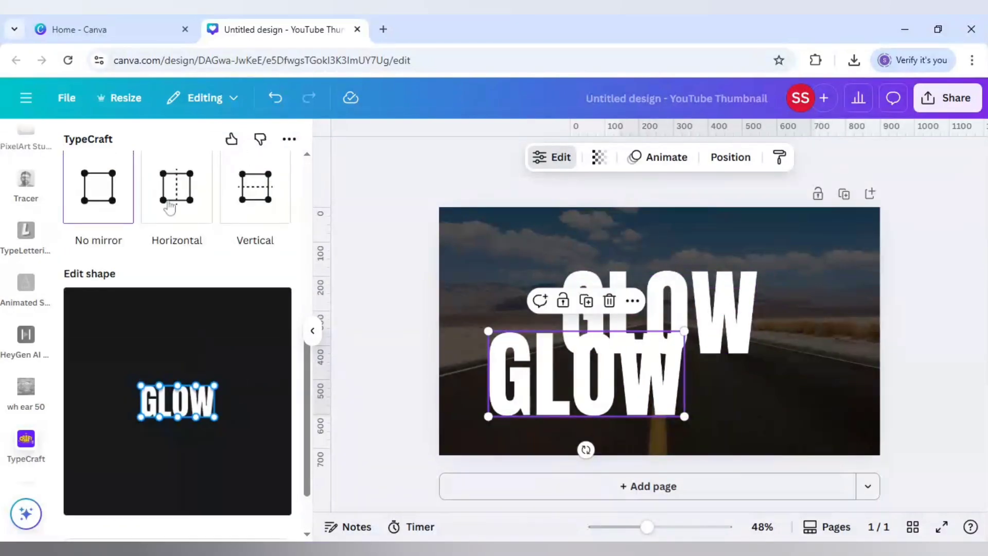
Step: Toggle mirroring off again and update the second GLOW with the wide warped fan shape
click(177, 186)
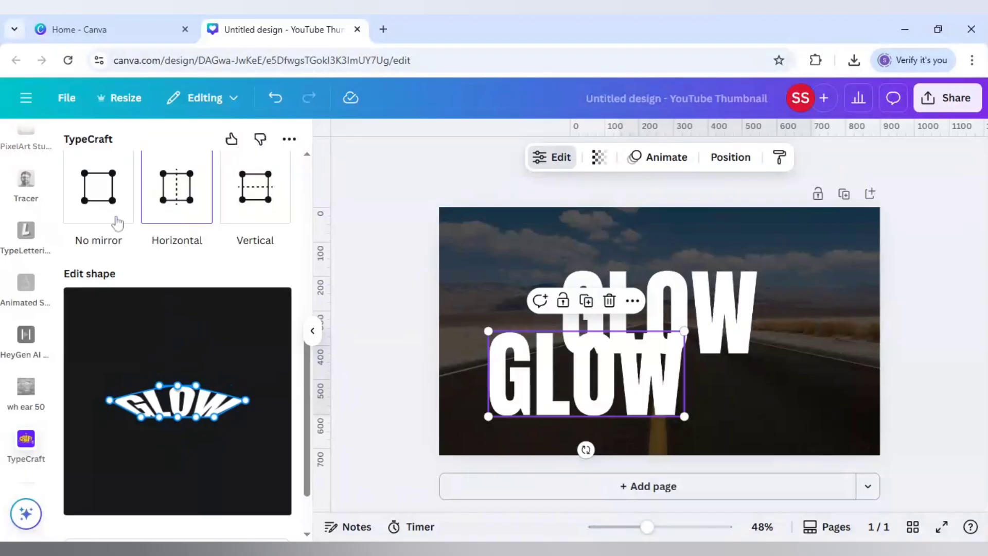
click(98, 186)
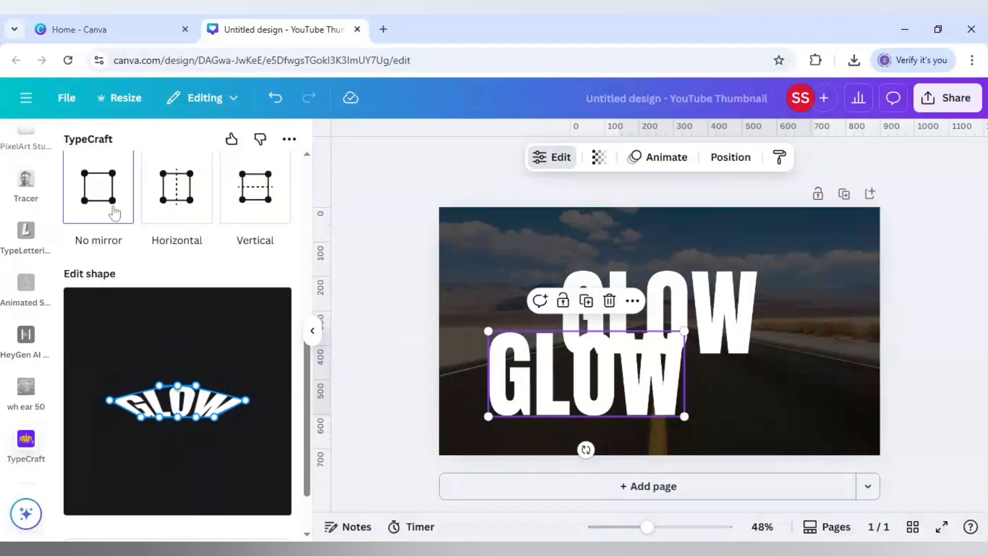
mouse_move(181, 382)
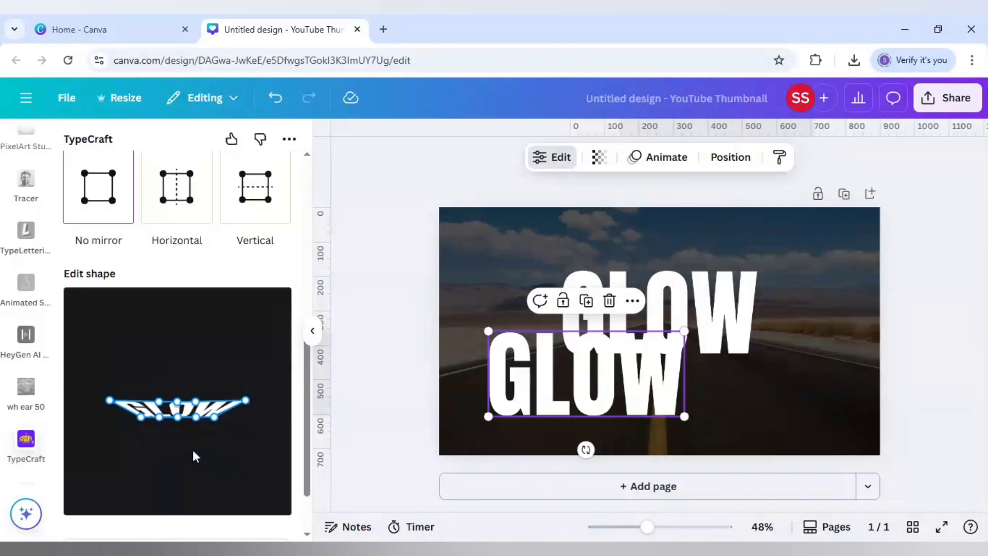
mouse_move(242, 466)
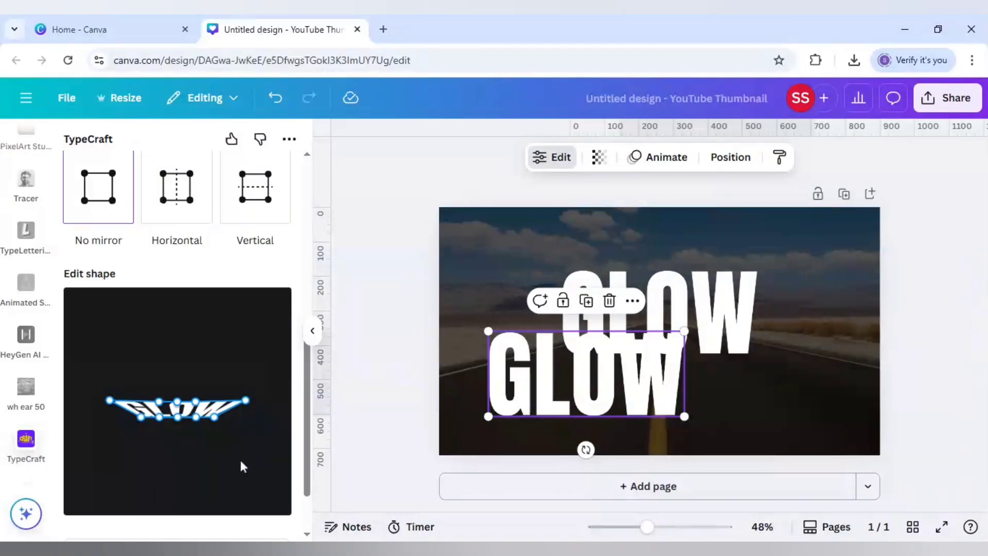
scroll(down, 3)
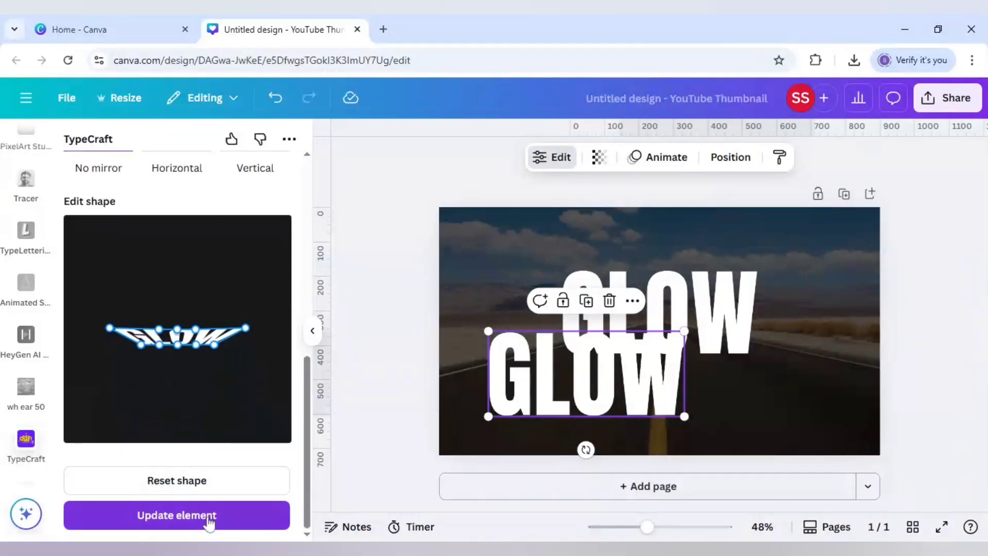
click(177, 515)
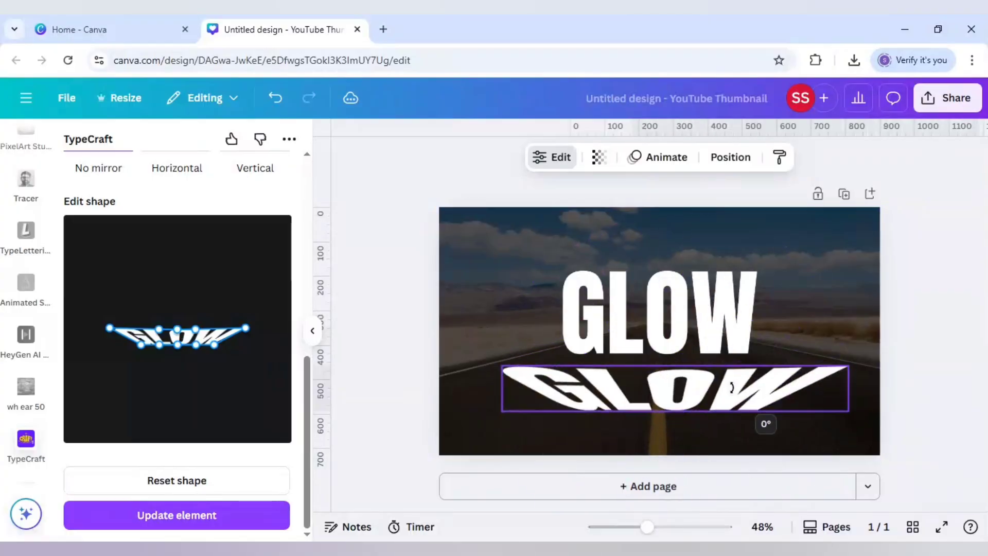
Step: Cut the warped GLOW, add a blank second page for it, and bring up Share
click(675, 389)
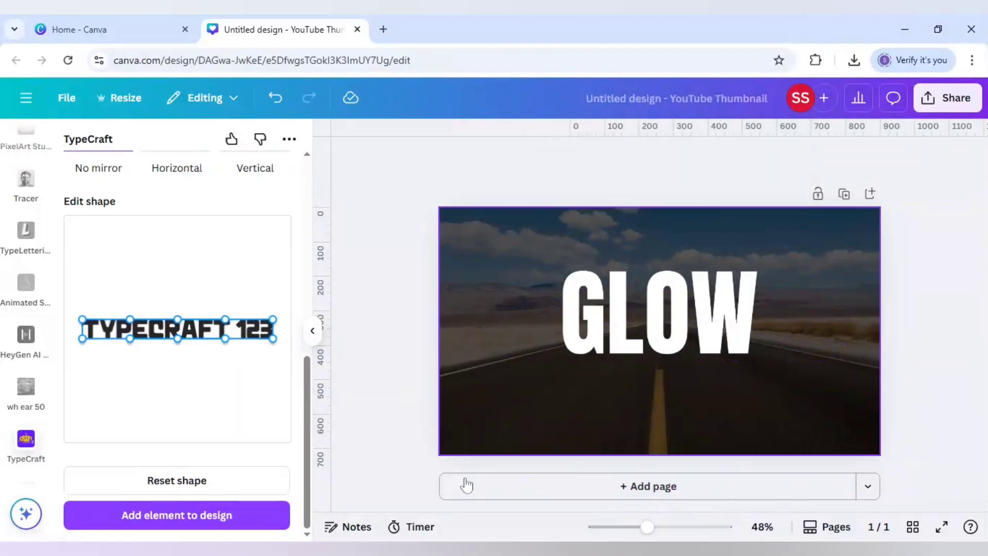
click(648, 485)
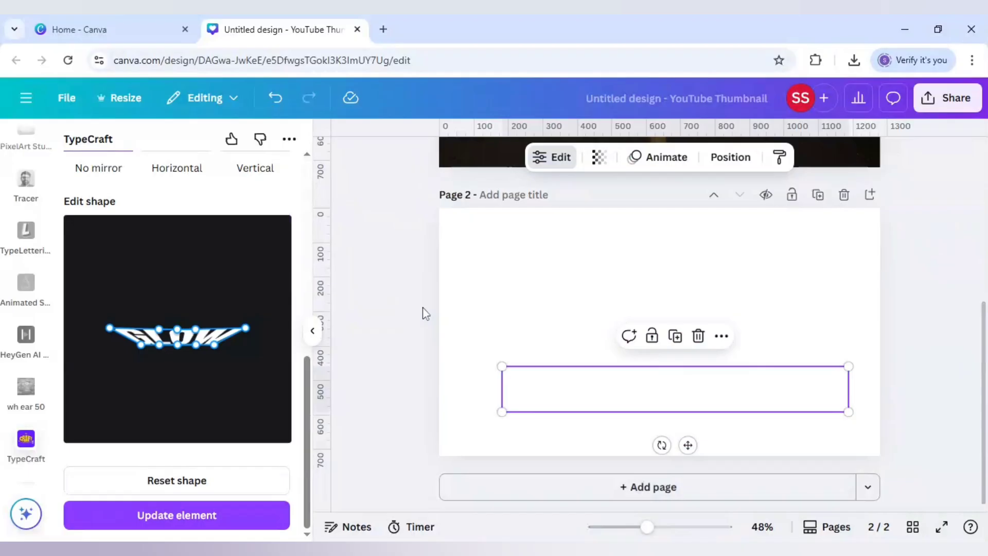
click(948, 98)
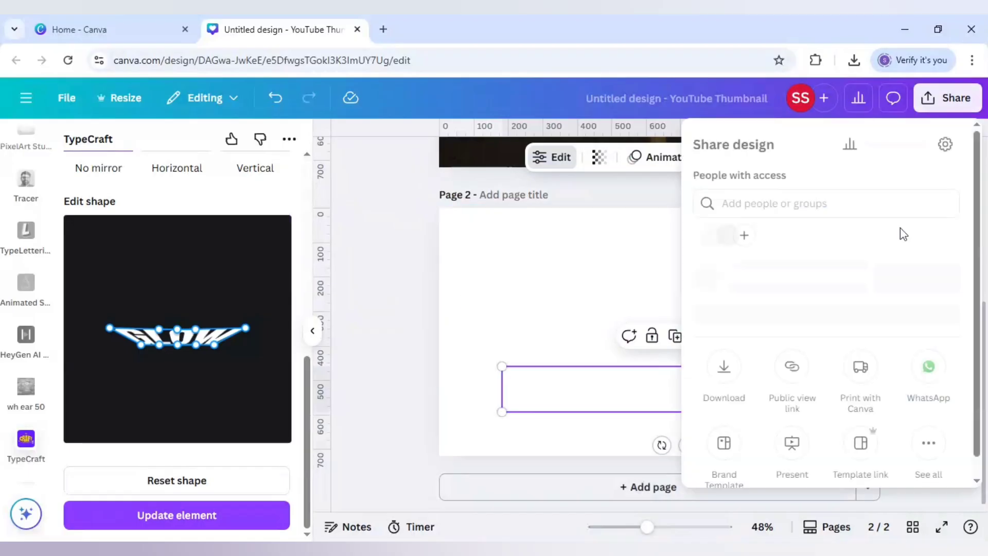
Step: Download Page 2 only as a PNG with a transparent background
click(723, 367)
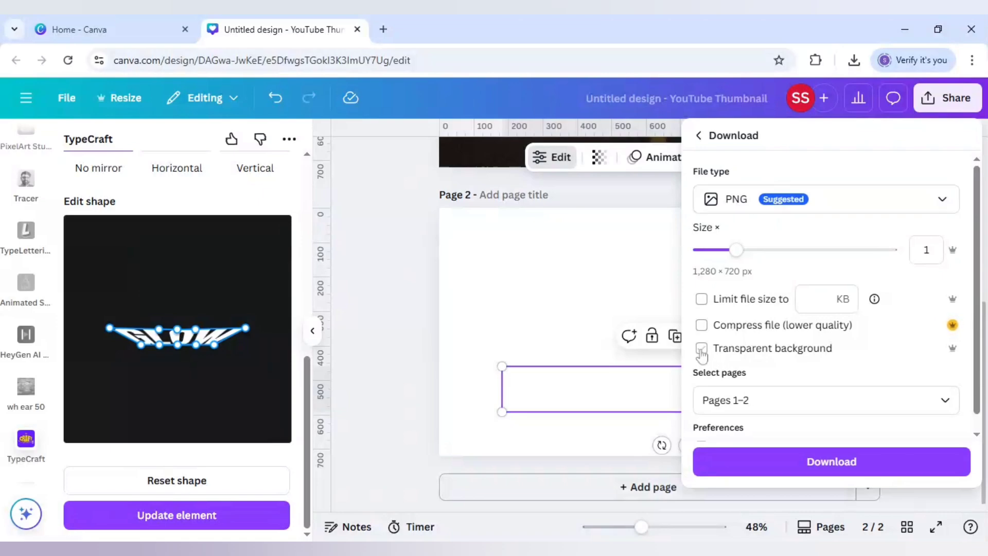
click(825, 401)
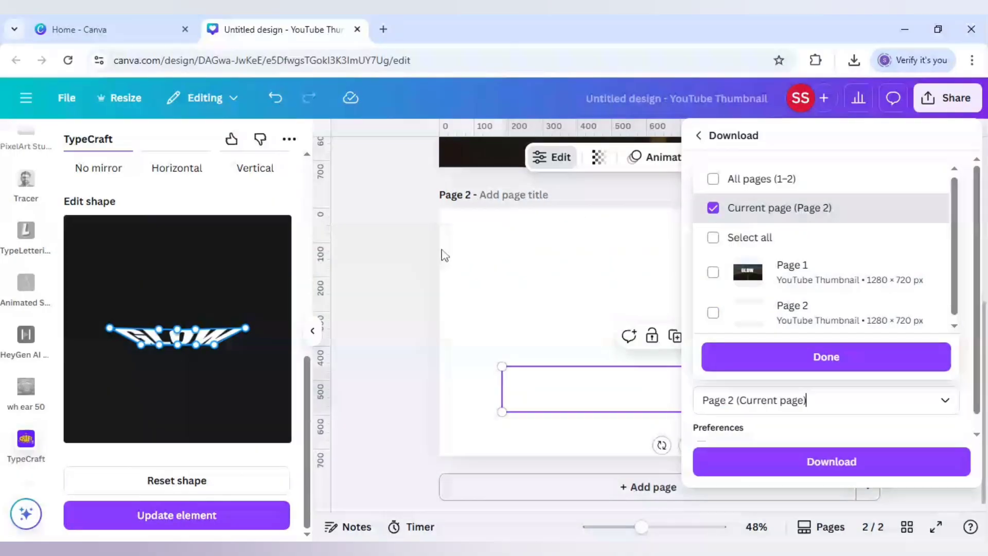
mouse_move(840, 315)
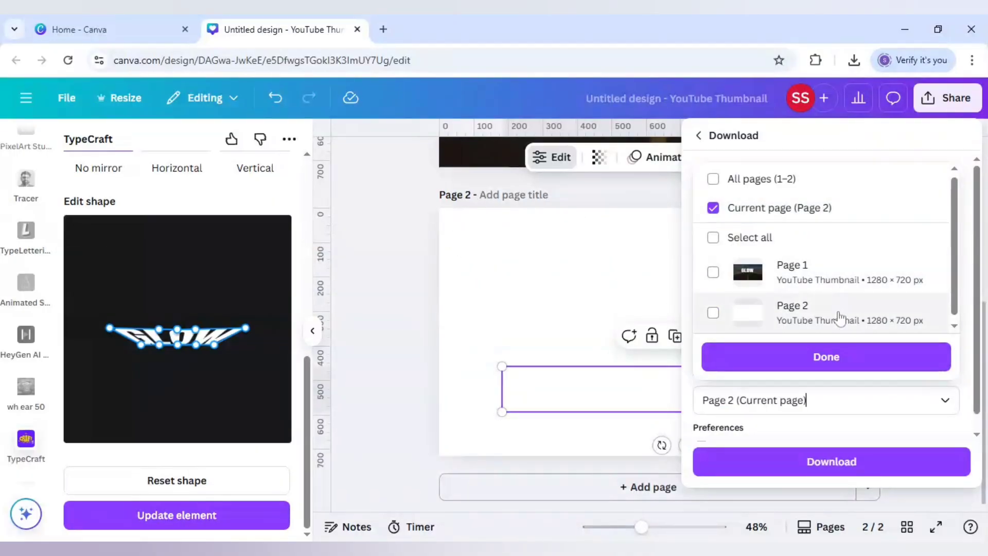
click(713, 312)
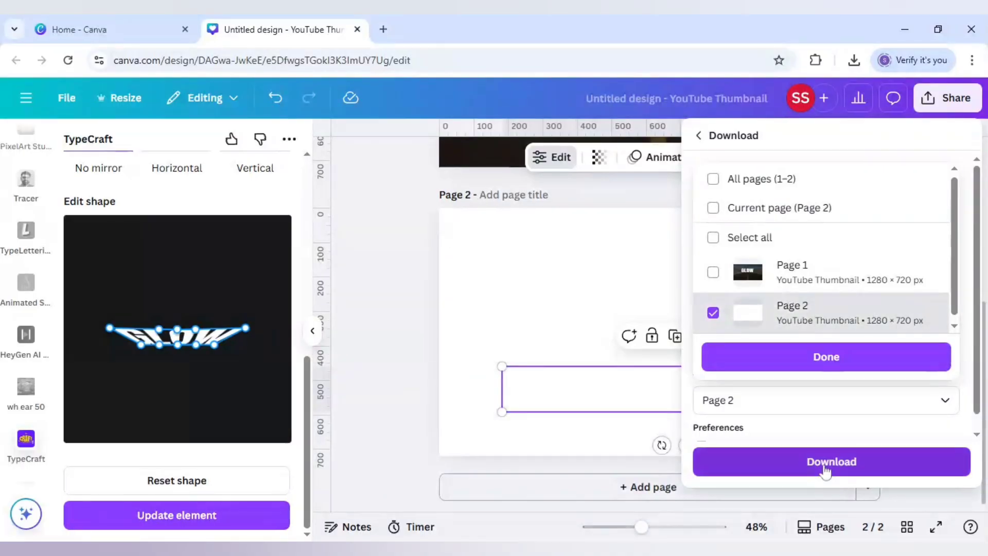
click(831, 462)
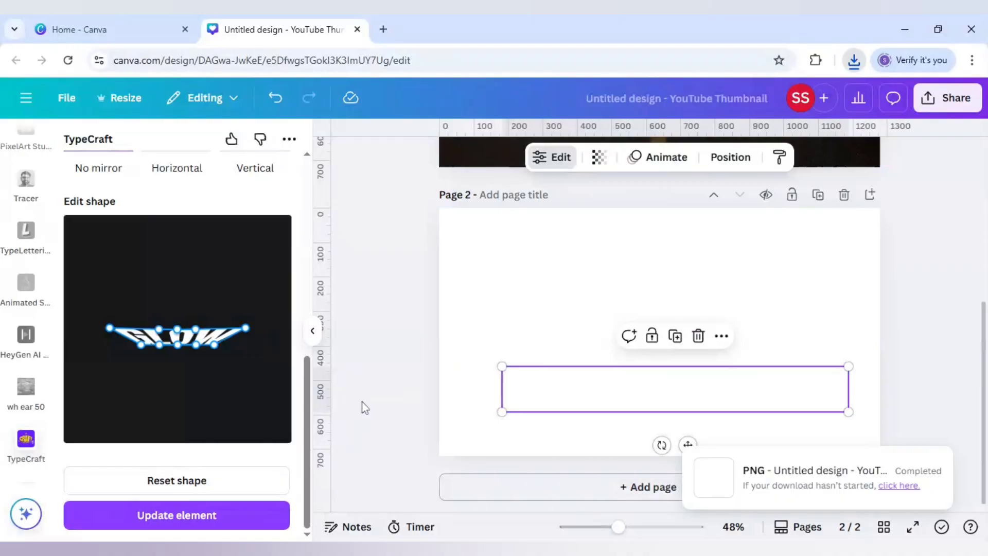
mouse_move(380, 373)
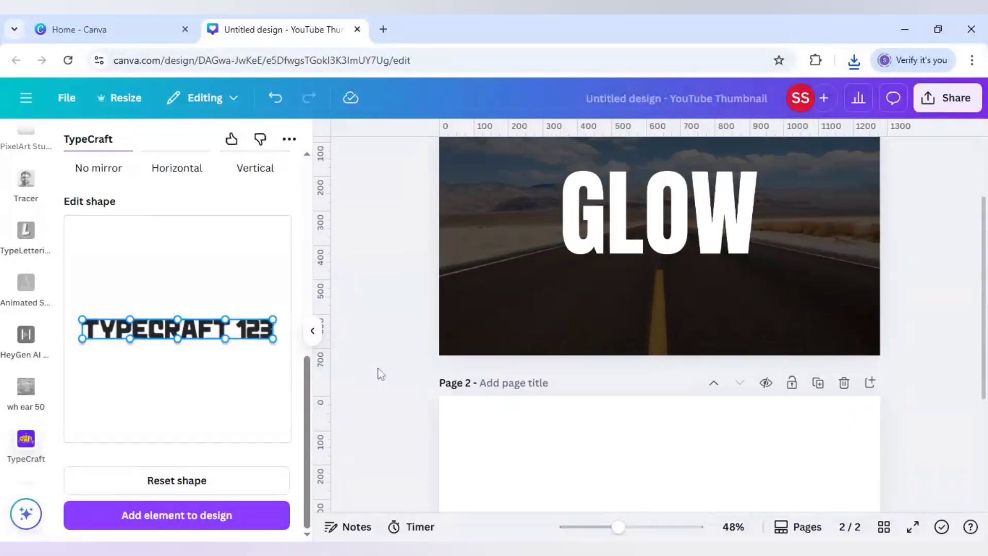
scroll(up, 3)
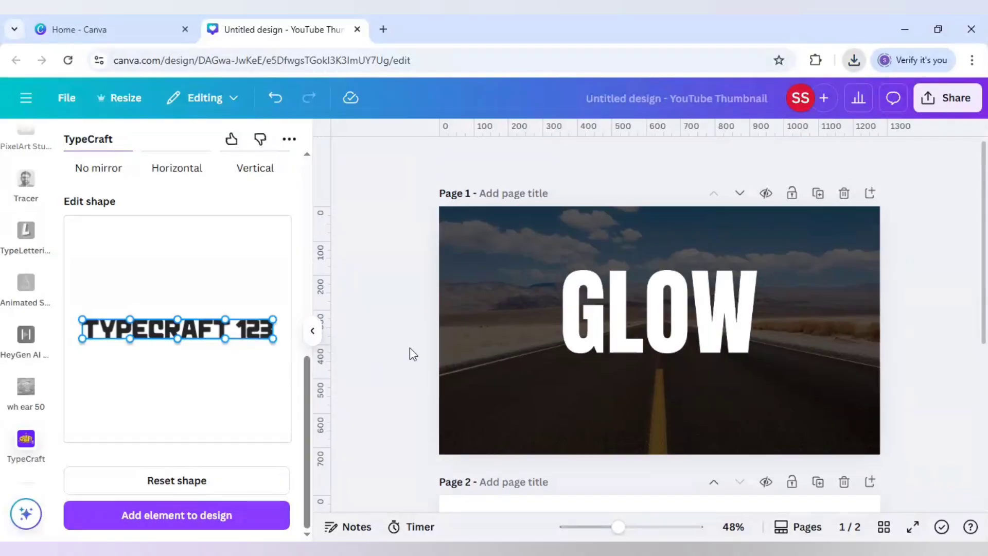
Step: Place the warped GLOW PNG on page 1 and flip it vertically as a reflection below the title
click(659, 312)
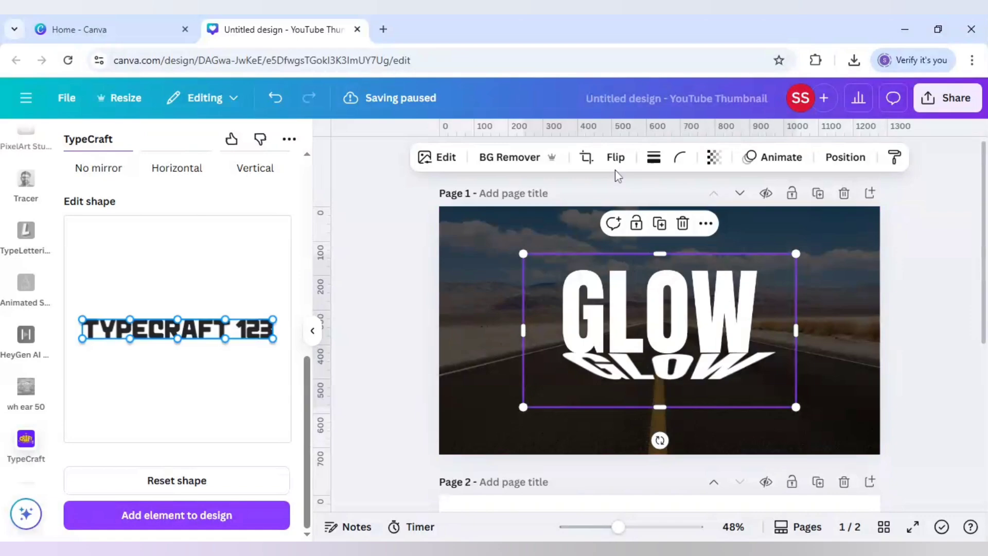
click(615, 157)
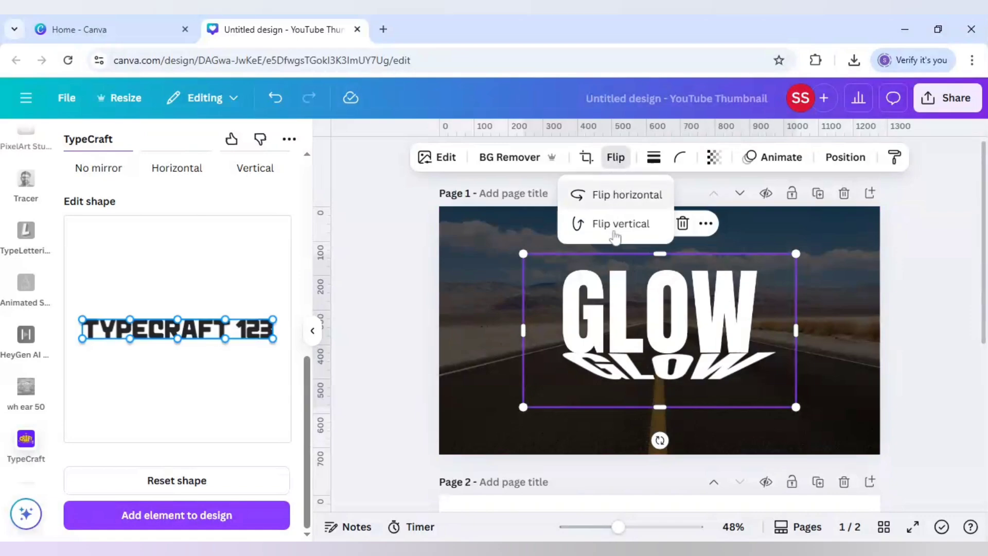
click(618, 223)
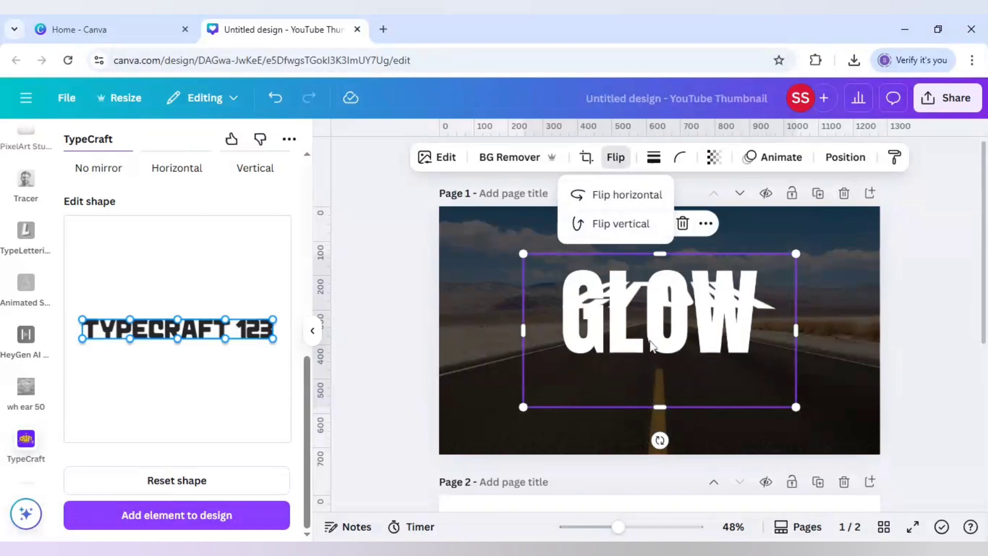
click(623, 223)
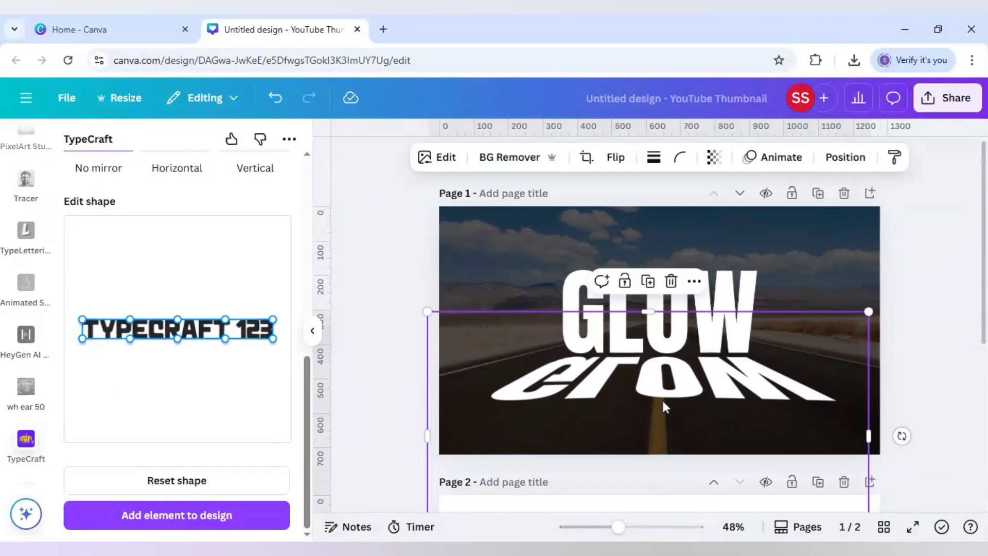
click(656, 390)
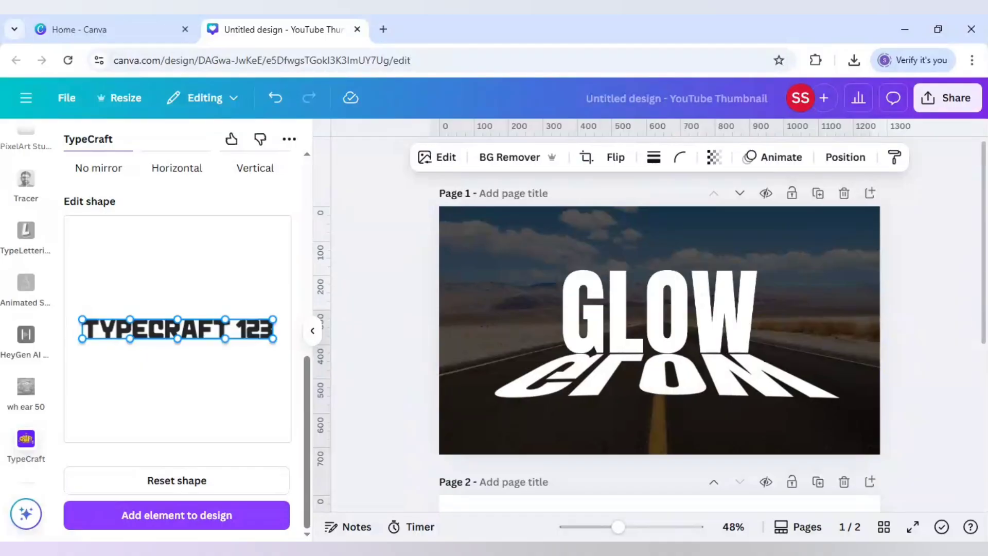
Step: Scale up the GLOW title and stretch its reflection to nearly the full page width
click(655, 309)
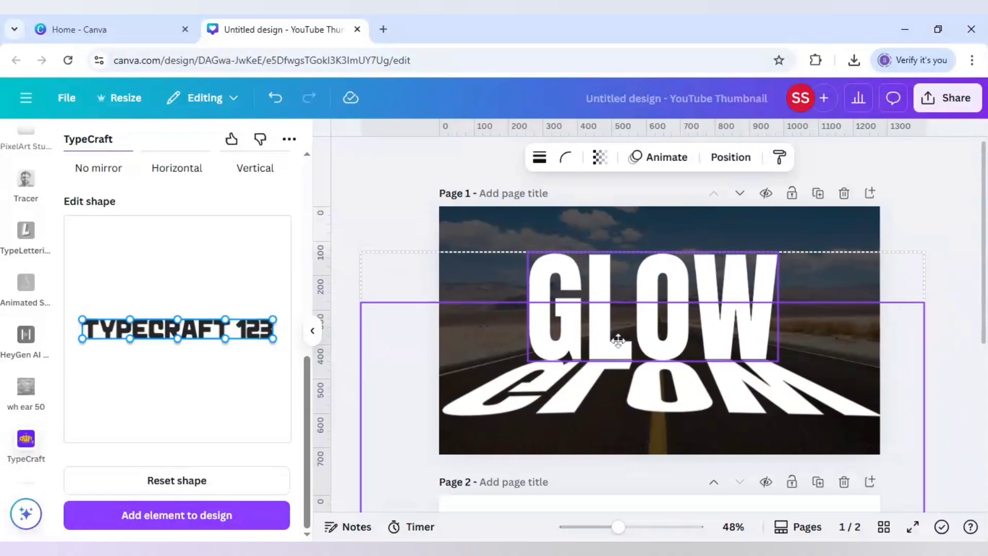
click(388, 241)
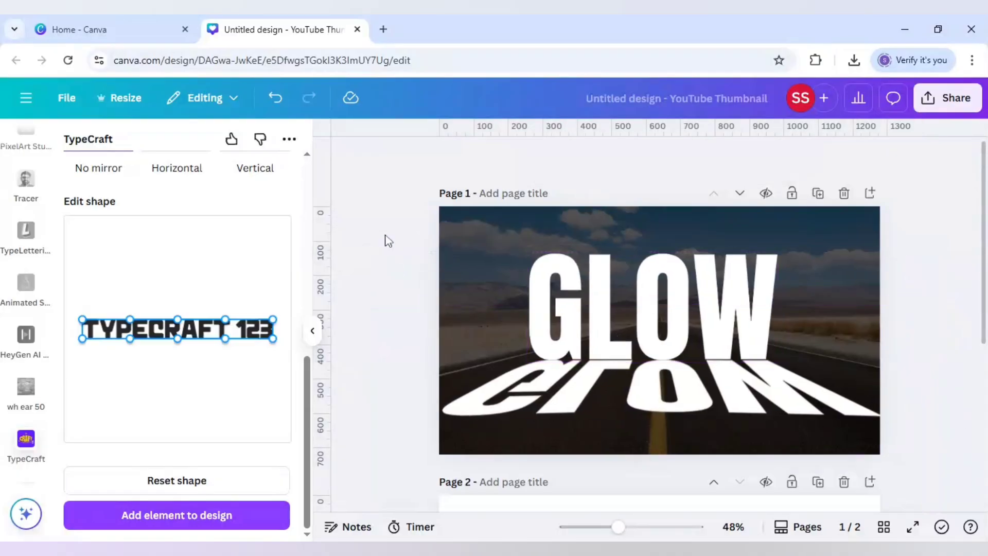
click(630, 413)
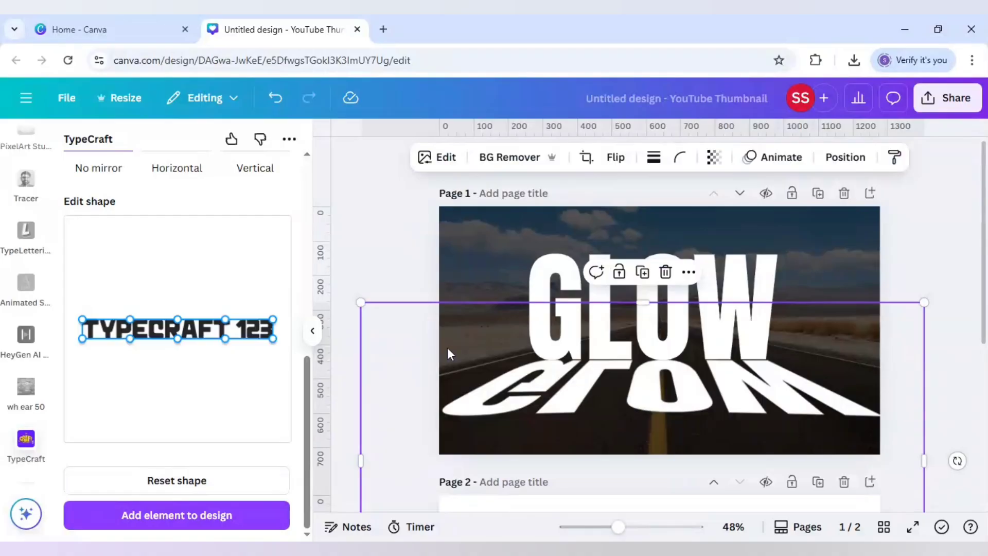
Step: Apply a Linear blend so the flipped GLOW reflection fades toward the bottom of the road, and save it
scroll(down, 3)
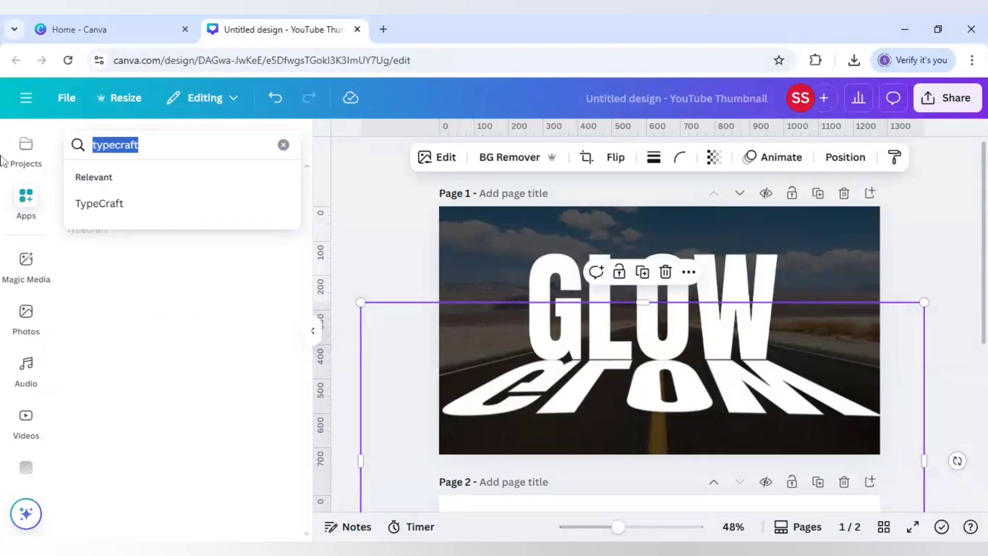
text(blend)
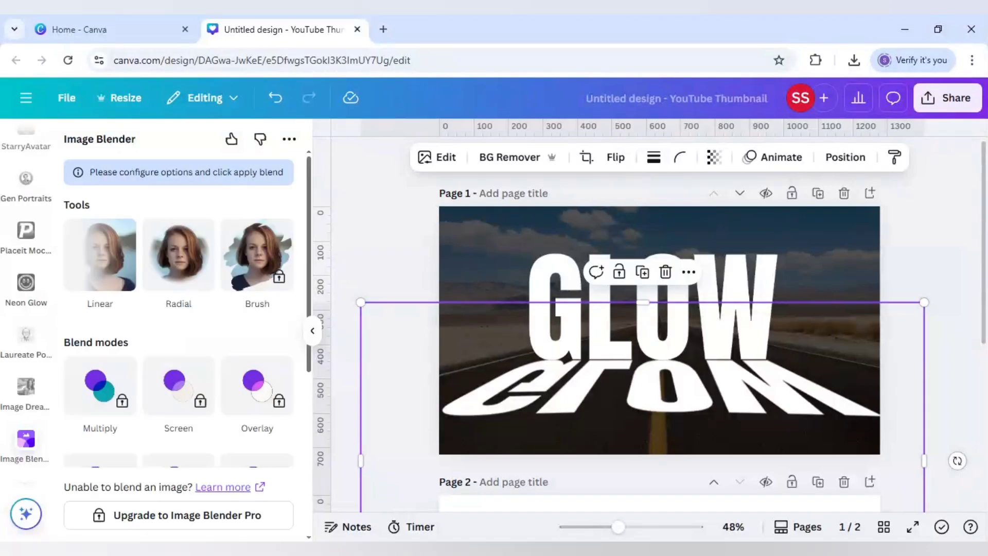
click(100, 255)
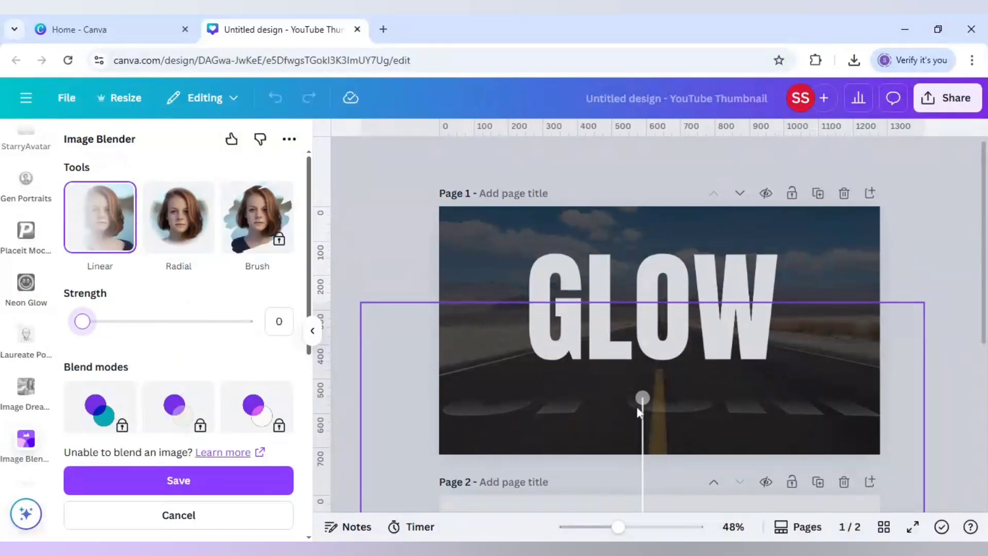
scroll(up, 3)
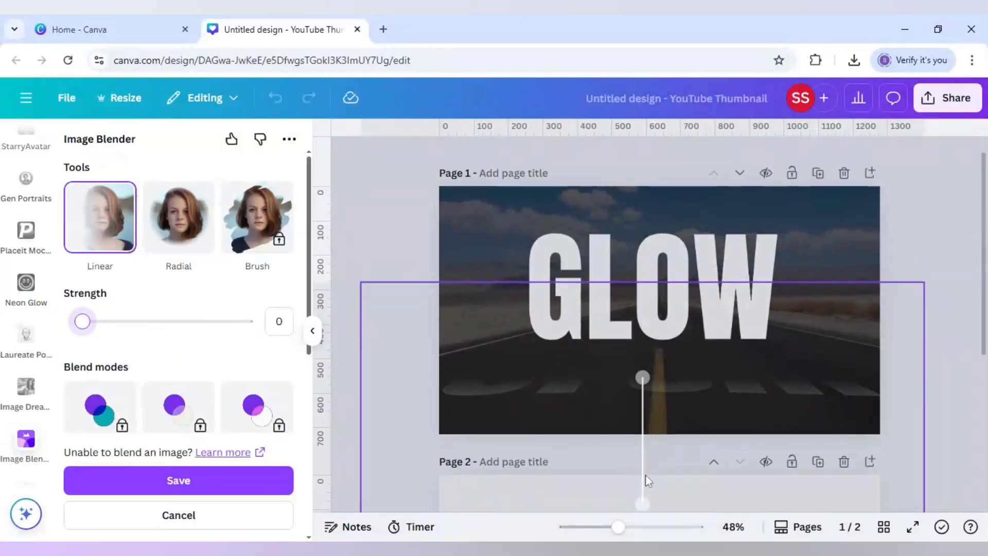
scroll(down, 3)
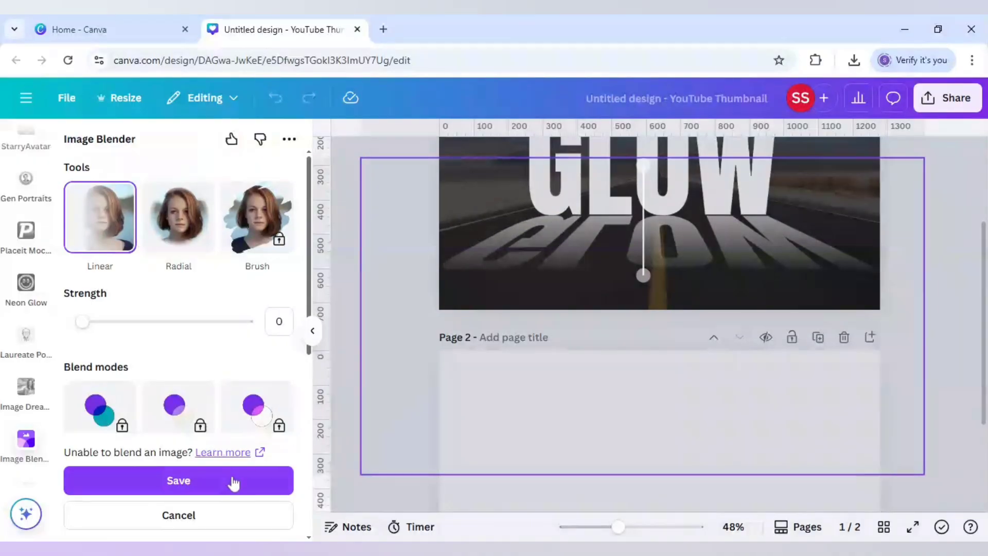
click(179, 480)
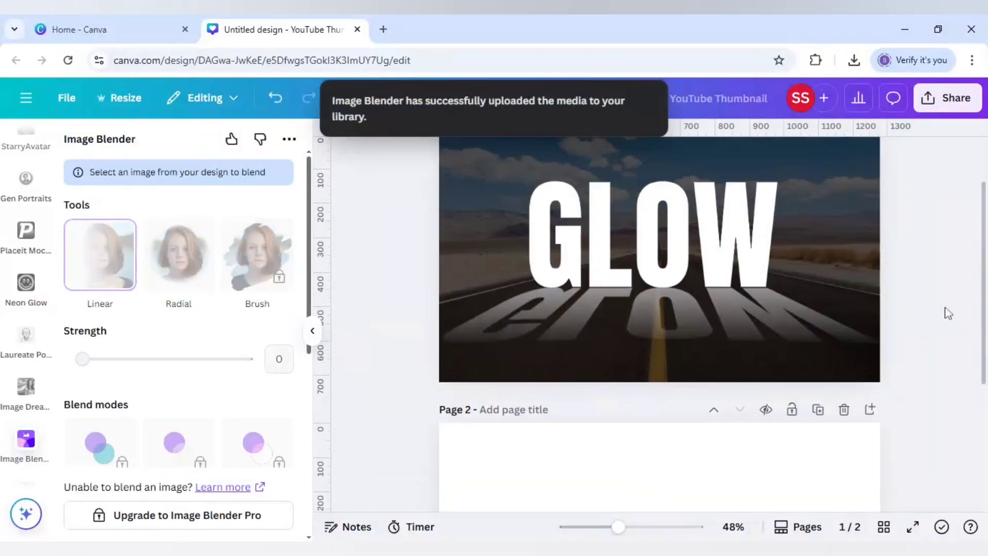
scroll(up, 3)
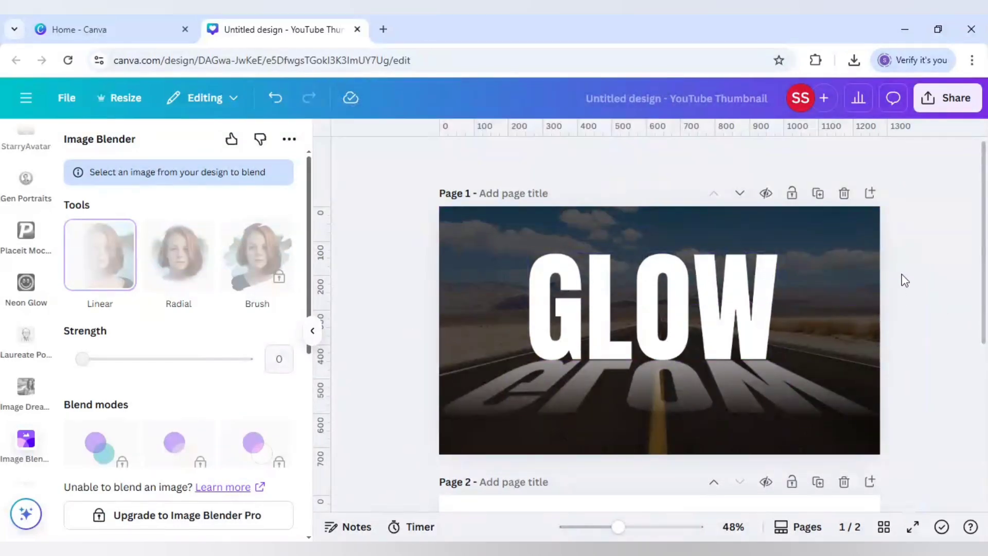
Step: Download only the current page (Page 1) of the thumbnail as a PNG file
click(649, 309)
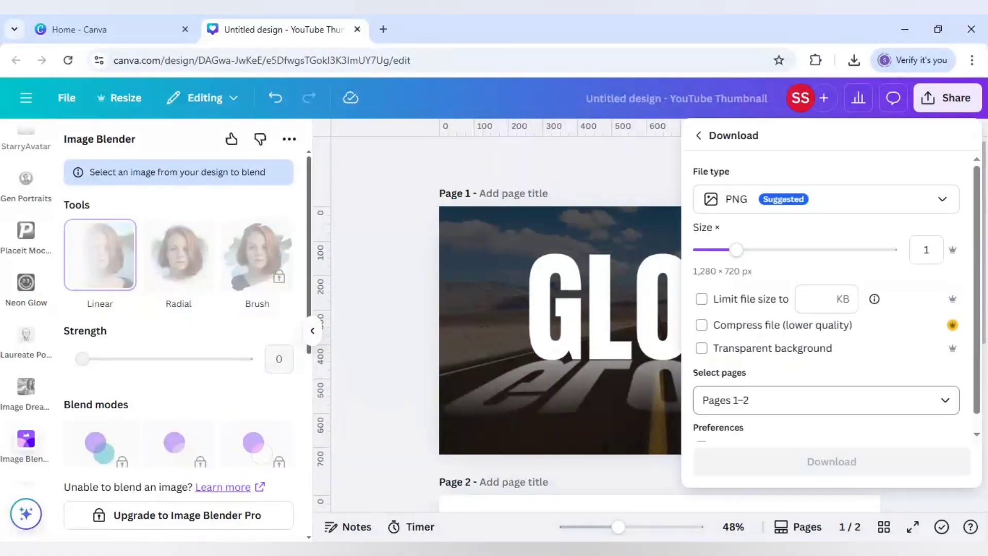
click(826, 400)
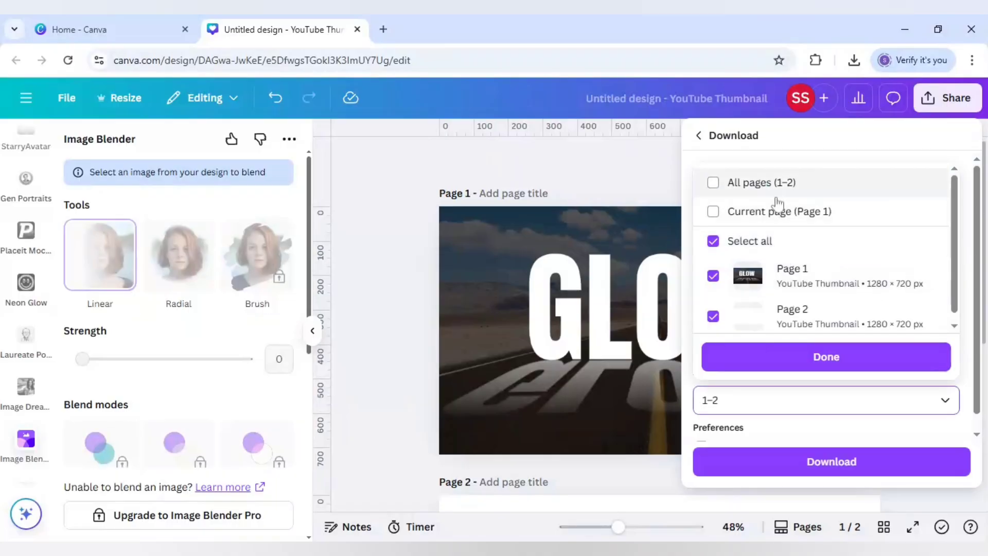
click(713, 211)
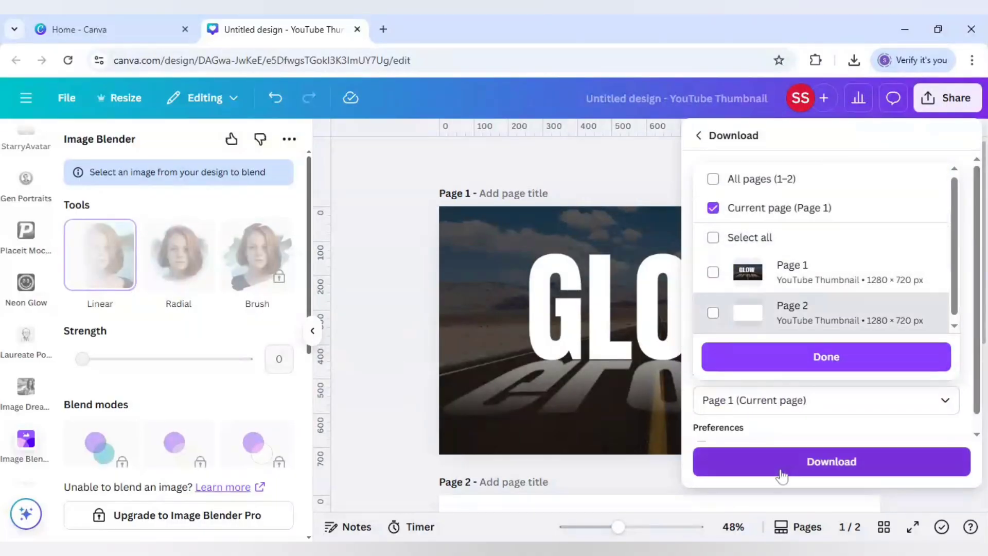
click(831, 461)
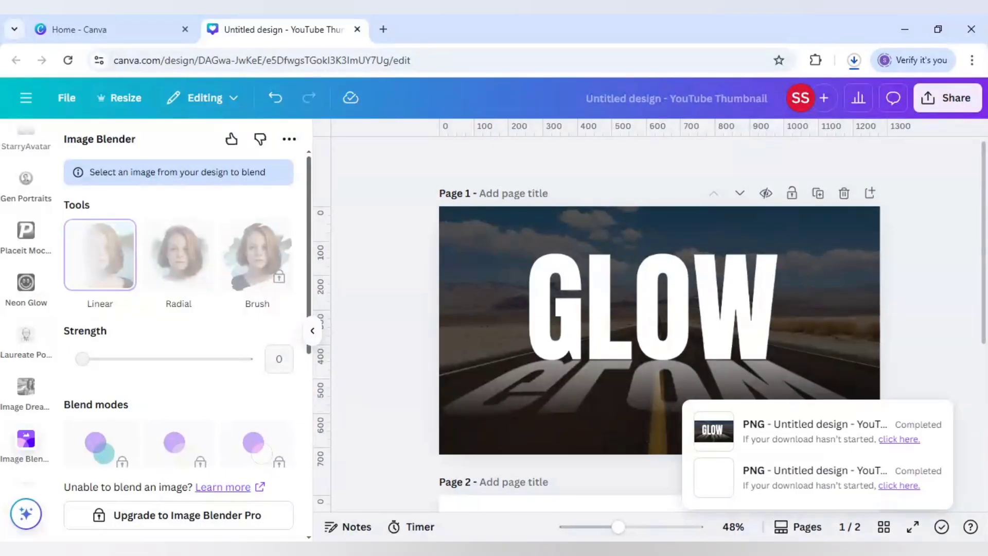
scroll(down, 3)
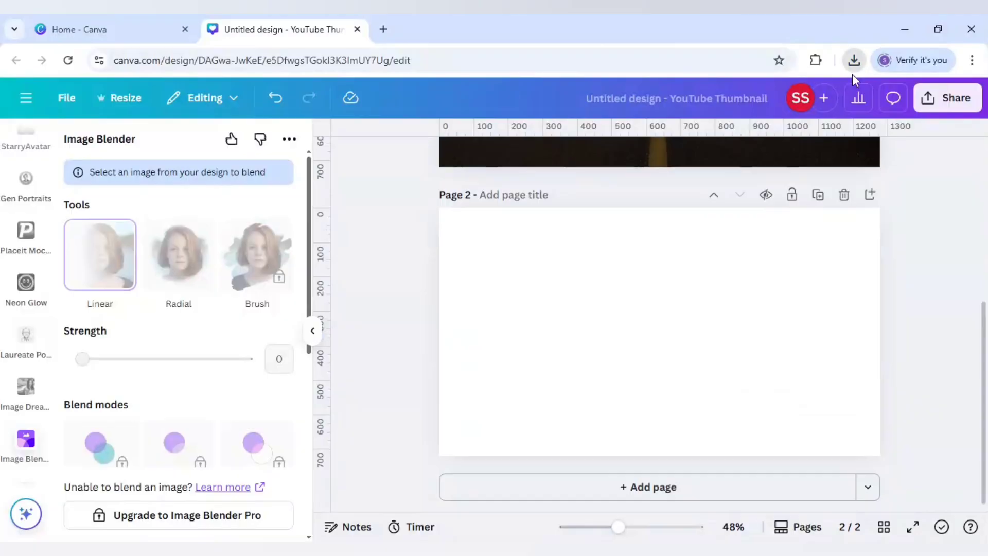
Step: Place the downloaded GLOW thumbnail with the plain desert road photo on page 2 and head to Apps for blending
click(659, 331)
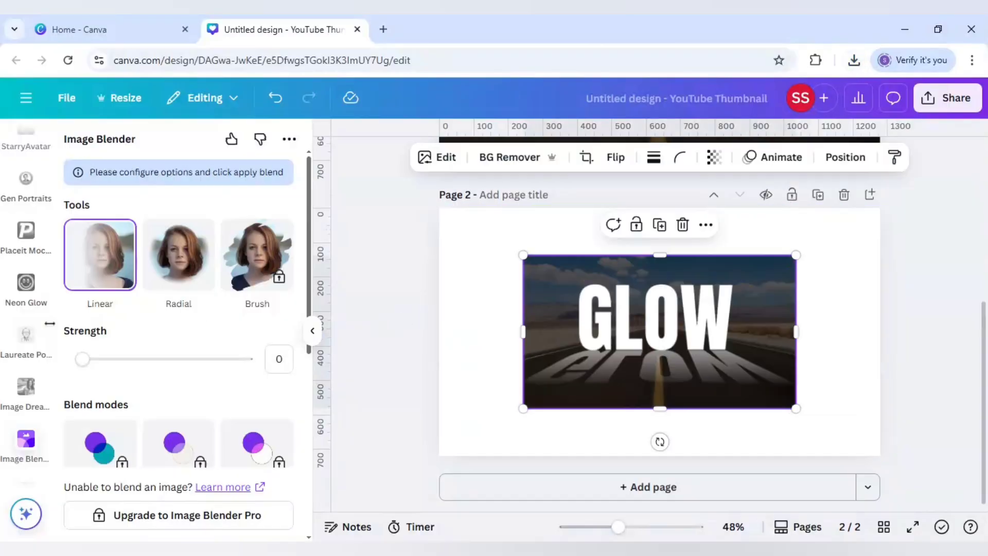
scroll(down, 3)
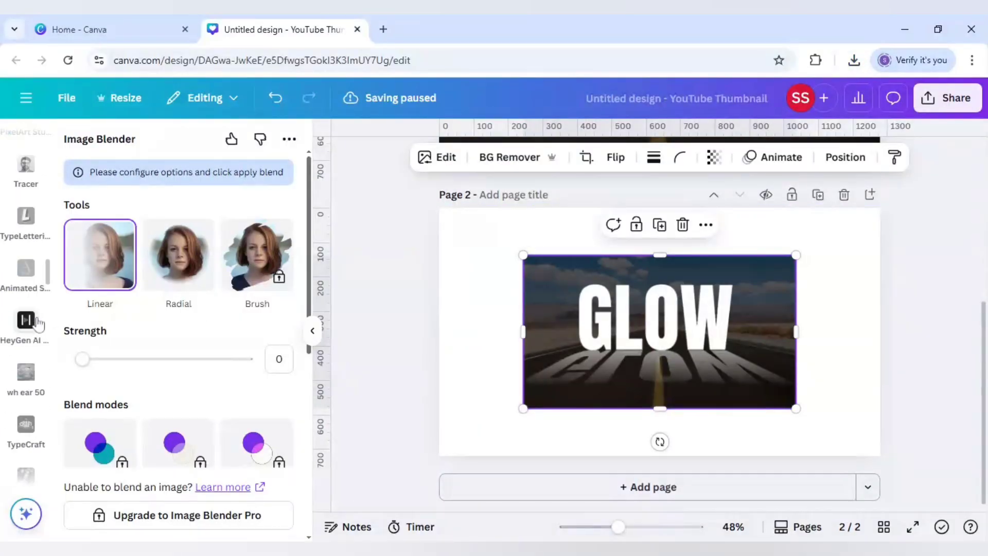
scroll(down, 3)
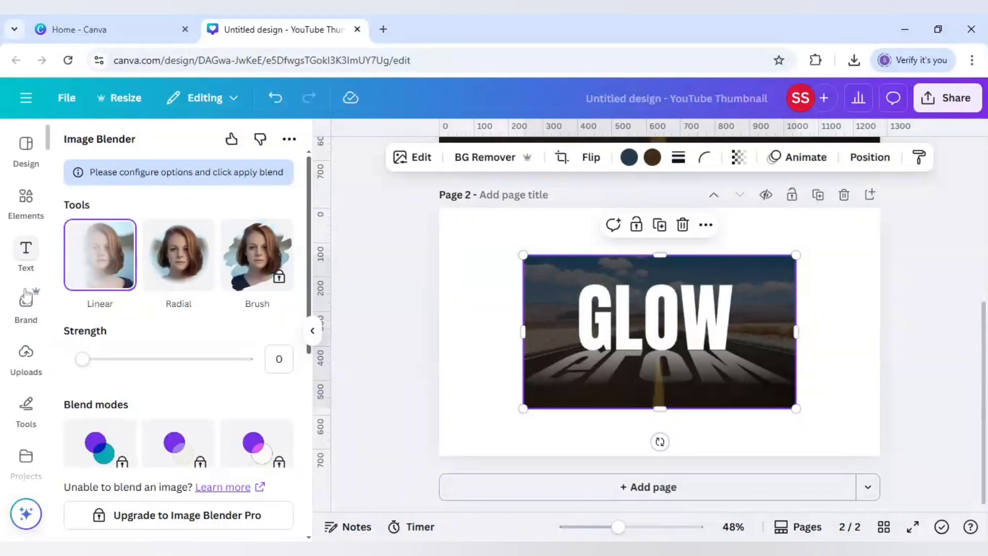
click(26, 360)
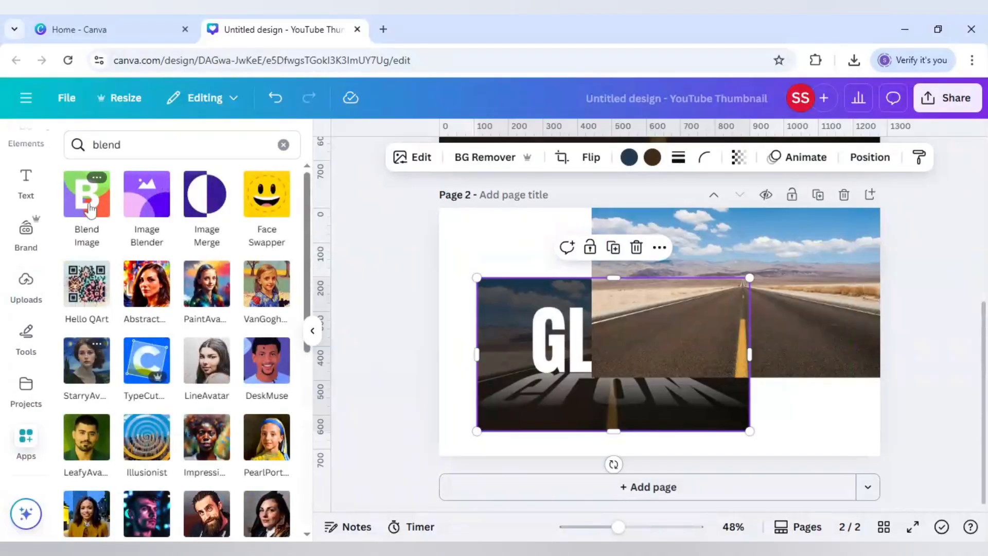
Step: In Blend Image, layer the GLOW thumbnail over the road photo with Multiply and add the result to the design
click(86, 193)
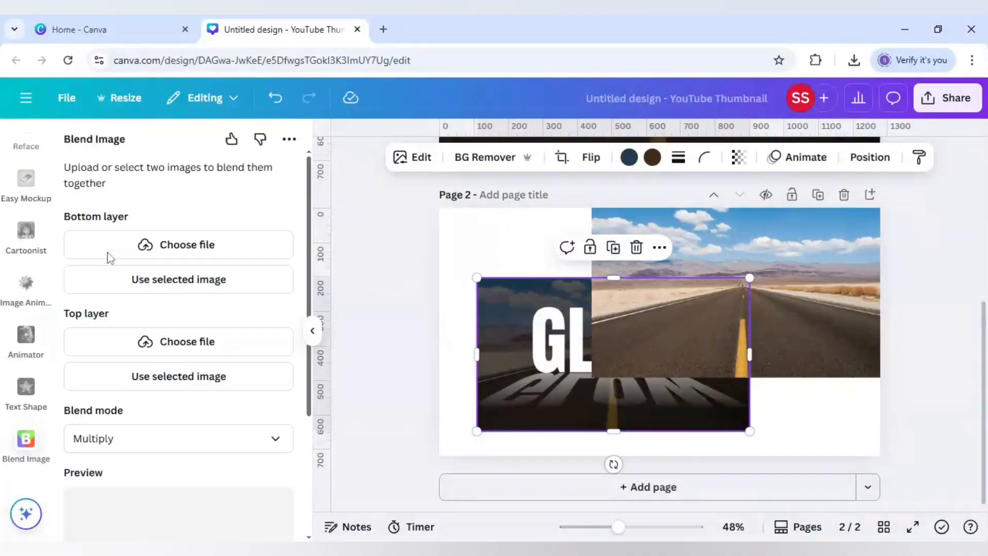
mouse_move(121, 328)
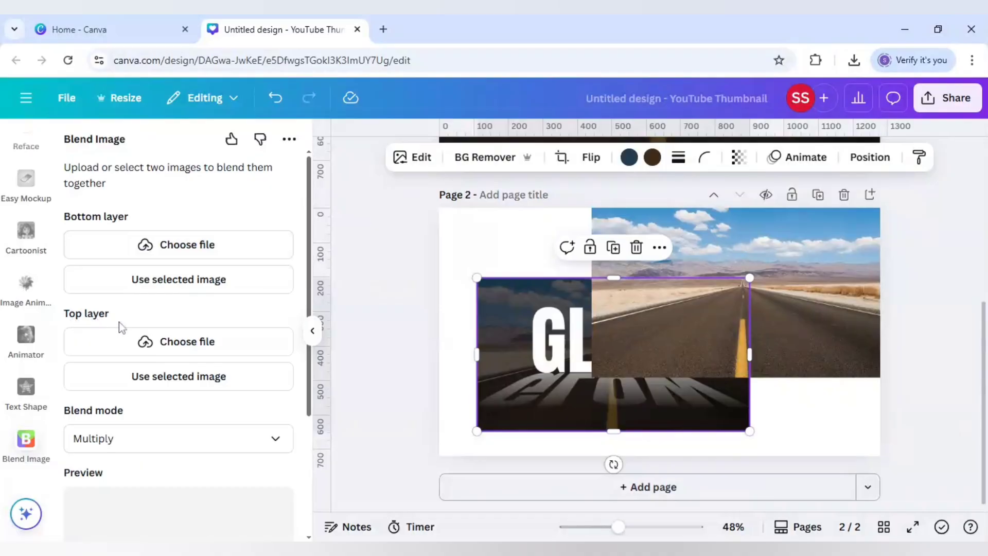
mouse_move(572, 360)
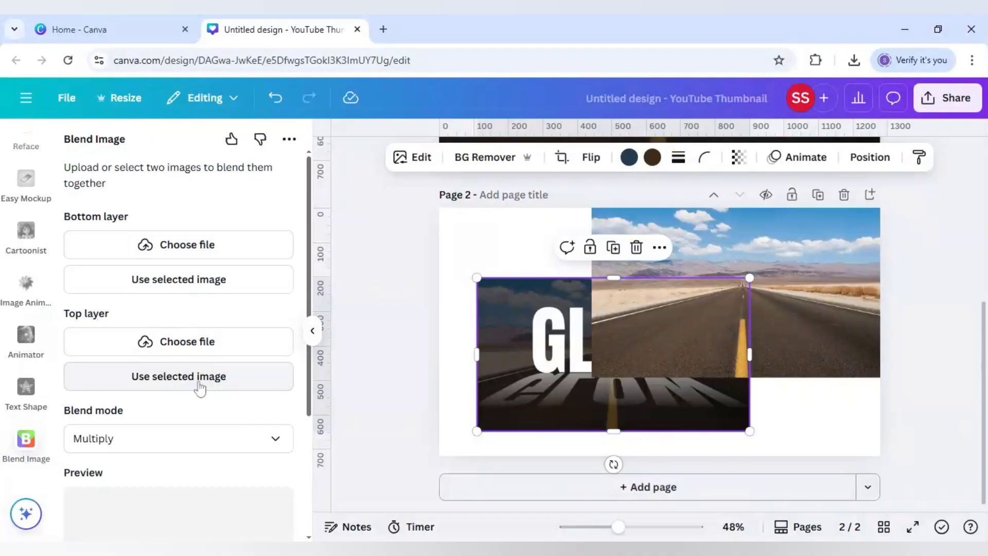
click(179, 376)
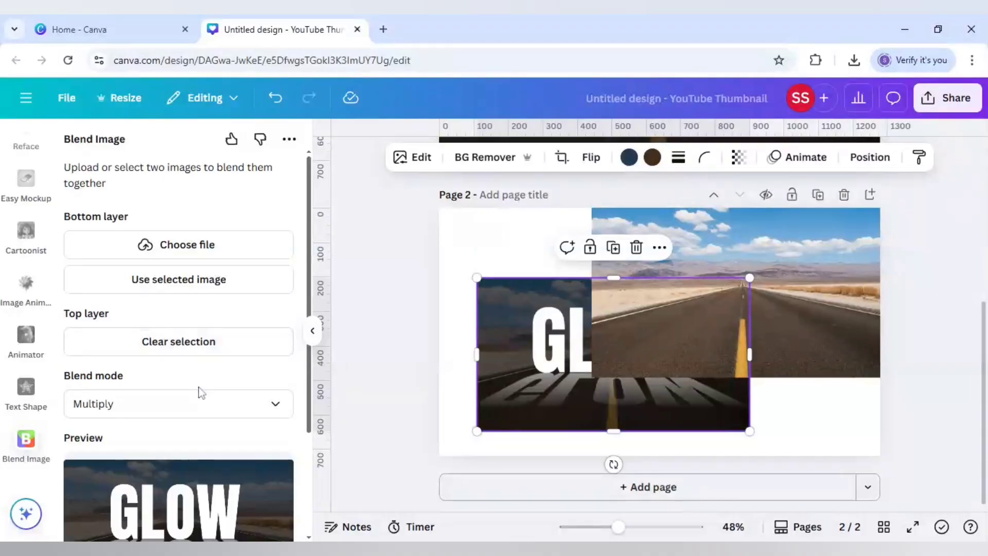
mouse_move(691, 291)
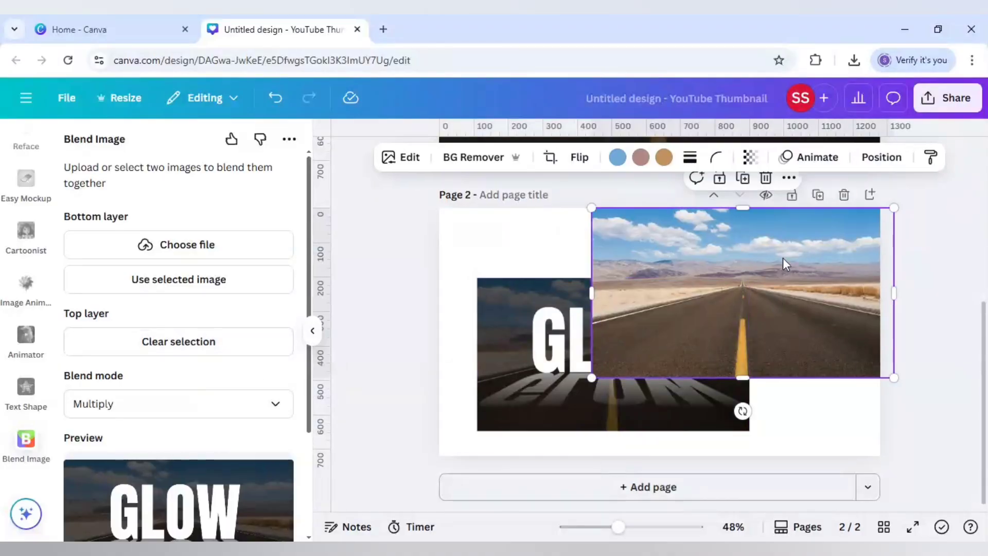
click(179, 279)
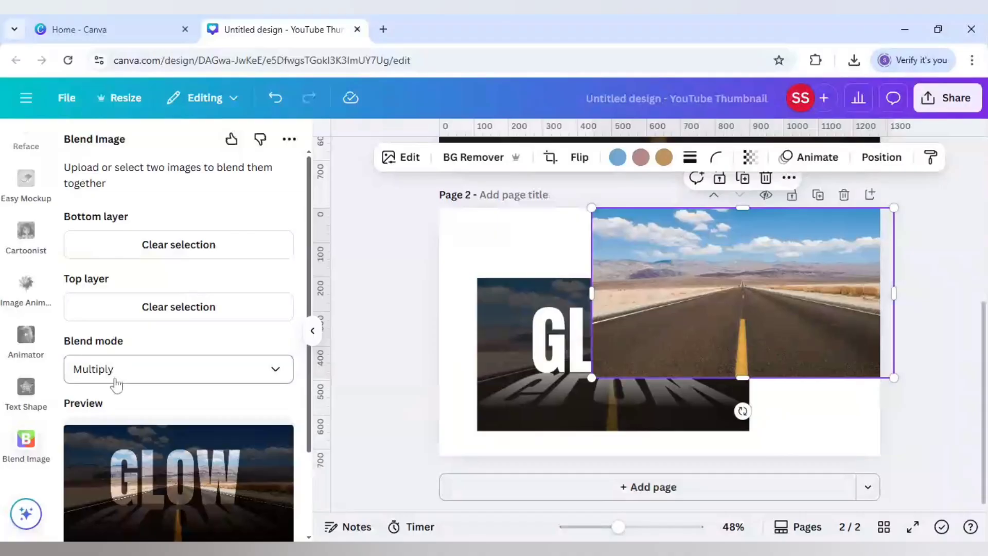
mouse_move(115, 384)
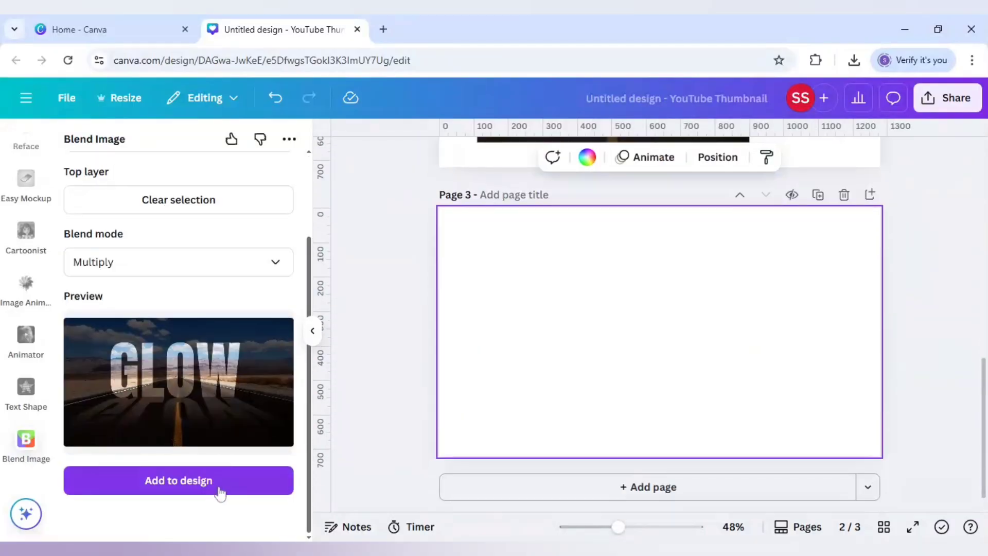
click(179, 481)
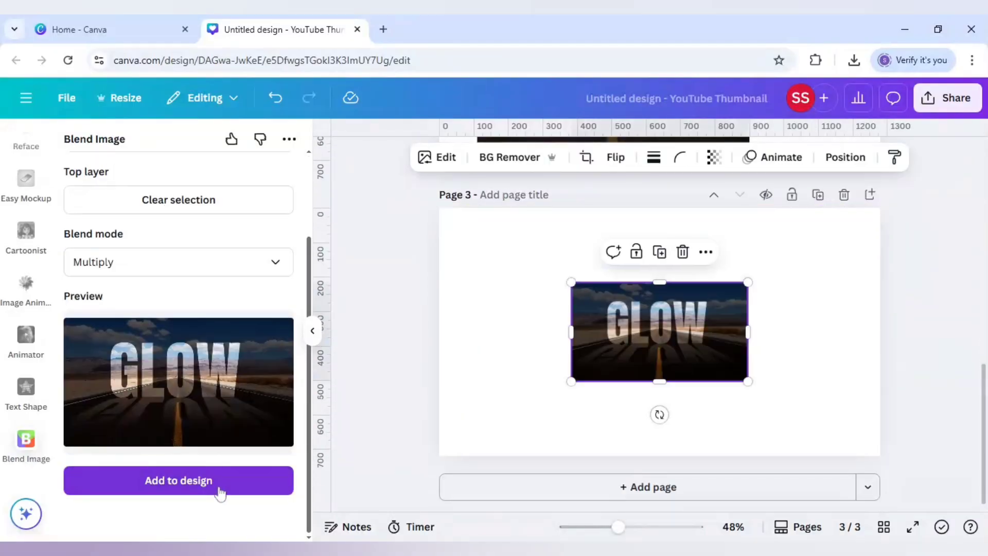